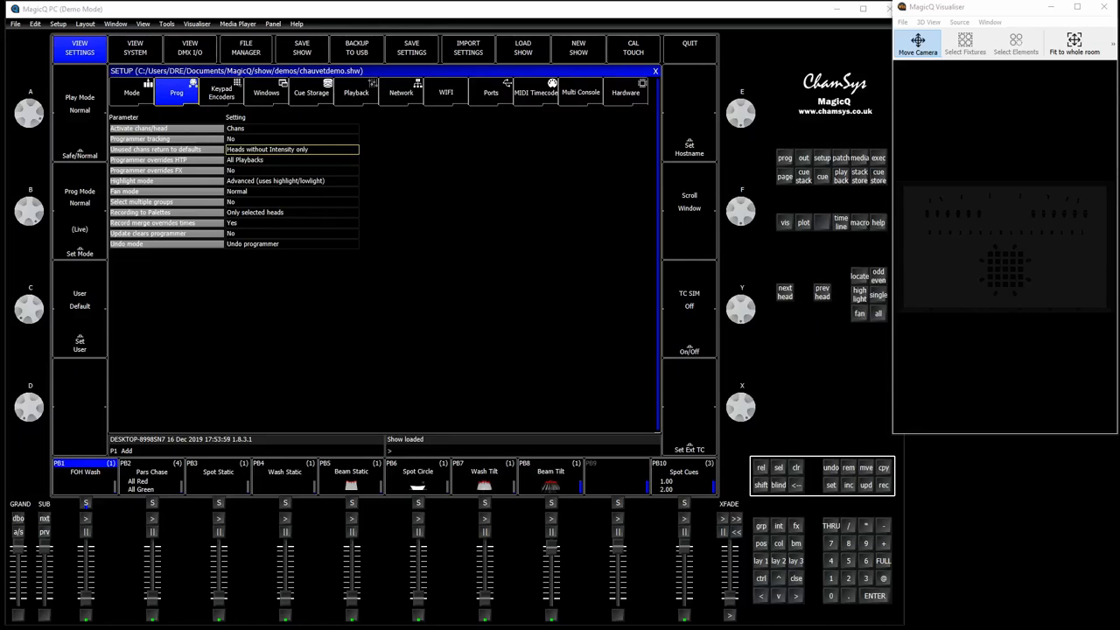
{"action": "mouse_move", "coordinate": [293, 365]}
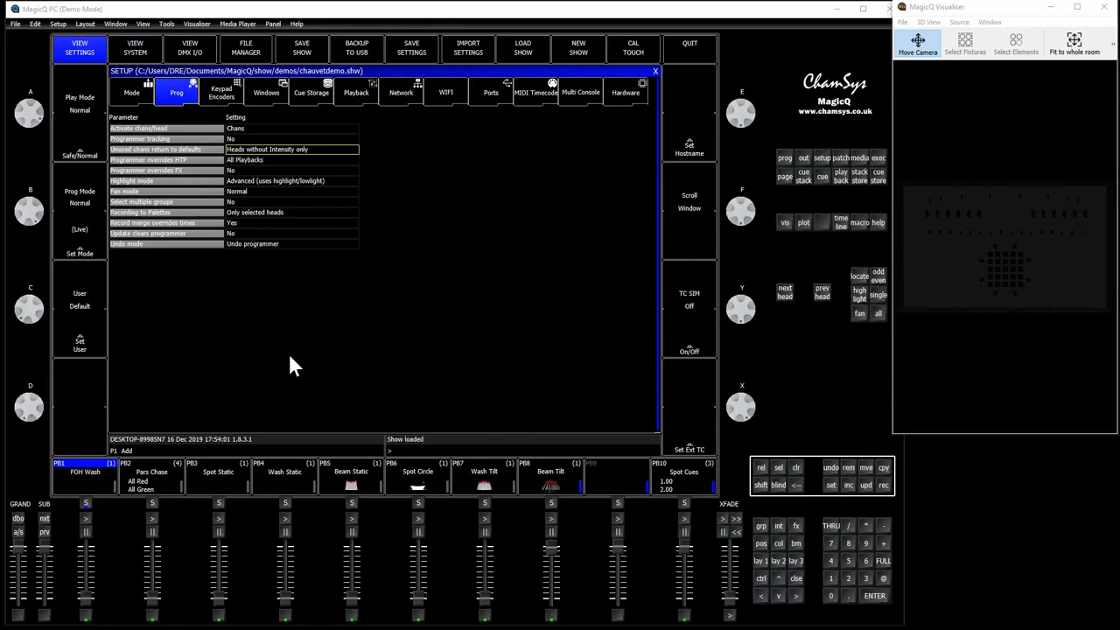
{"action": "mouse_move", "coordinate": [295, 335]}
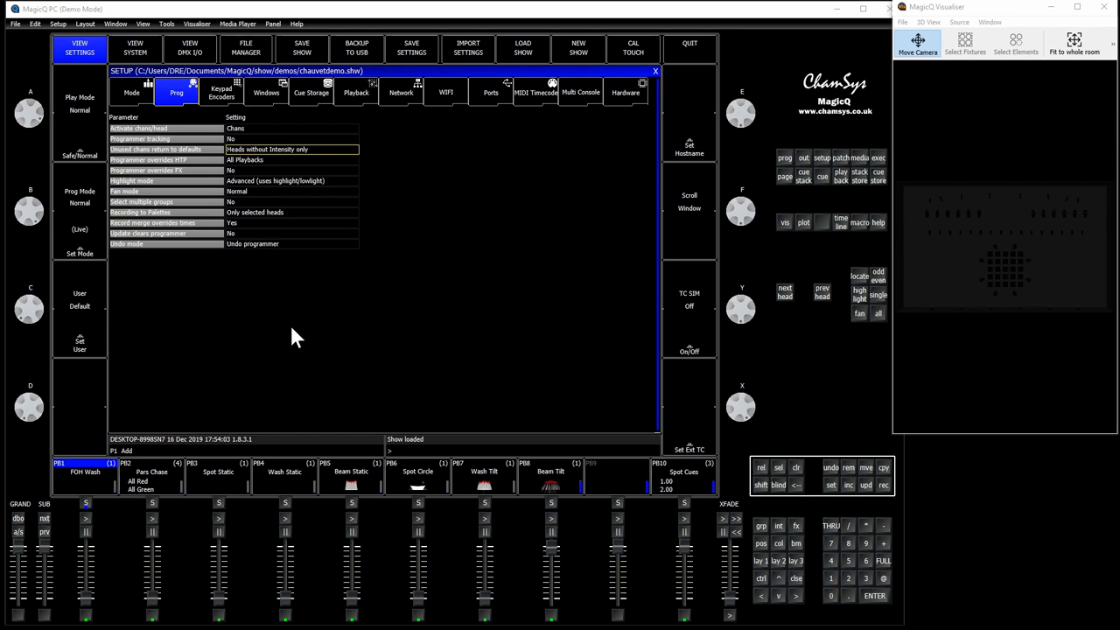
{"action": "mouse_move", "coordinate": [203, 219]}
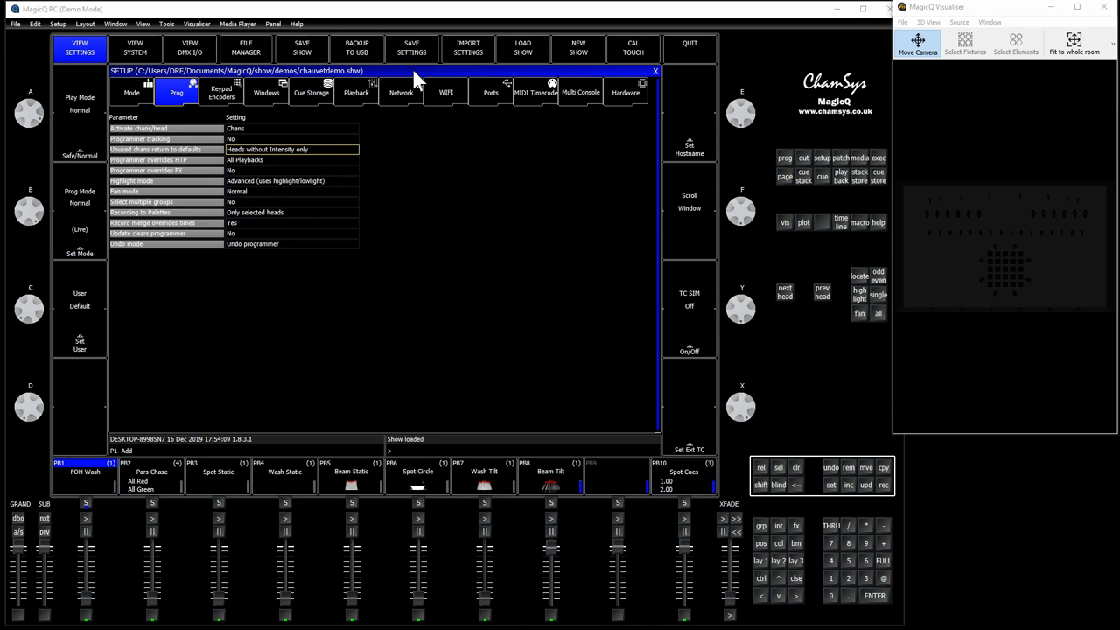
{"action": "mouse_move", "coordinate": [862, 188]}
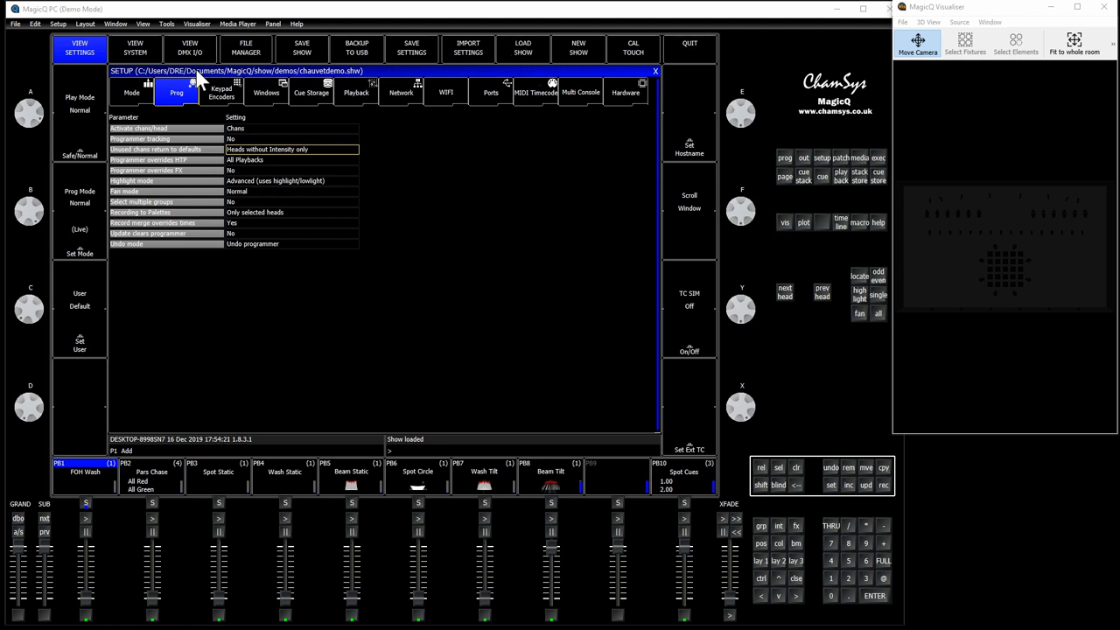
{"action": "mouse_move", "coordinate": [230, 32]}
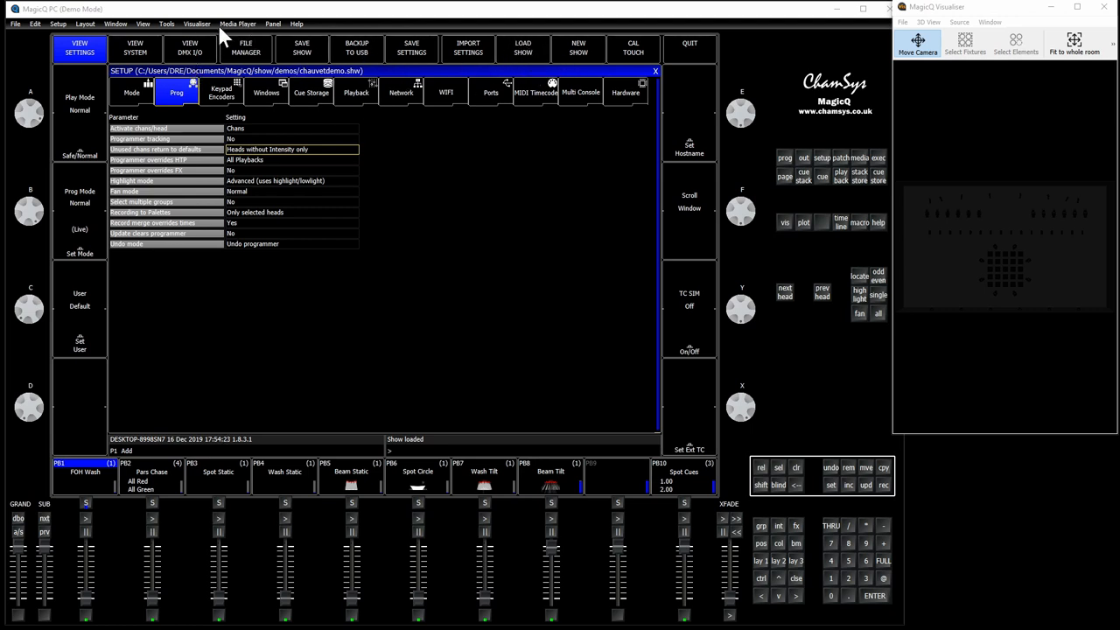
Close the visualiser settings, open execute page 2 and begin entering its 12 by 4 grid.
{"action": "left_click", "coordinate": [196, 24]}
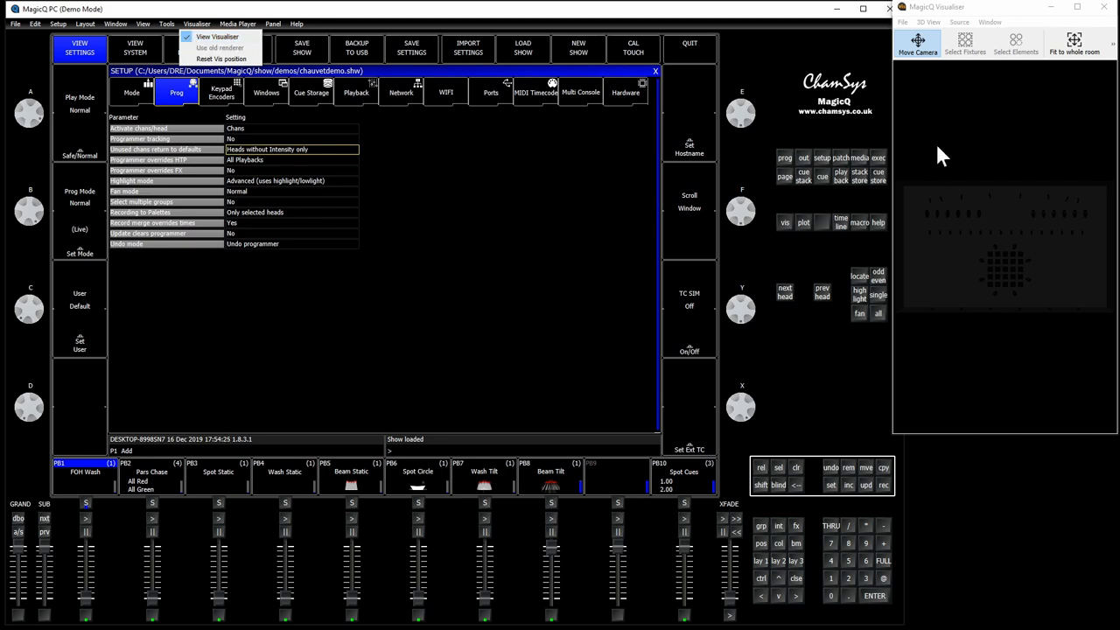
{"action": "mouse_move", "coordinate": [933, 29]}
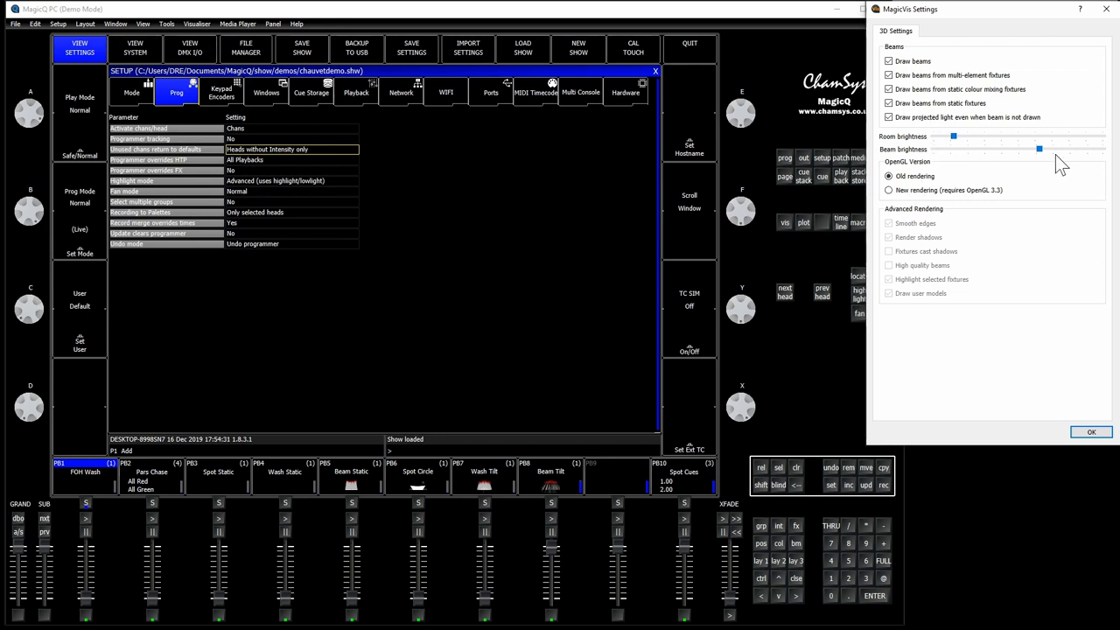
{"action": "left_click", "coordinate": [1087, 432]}
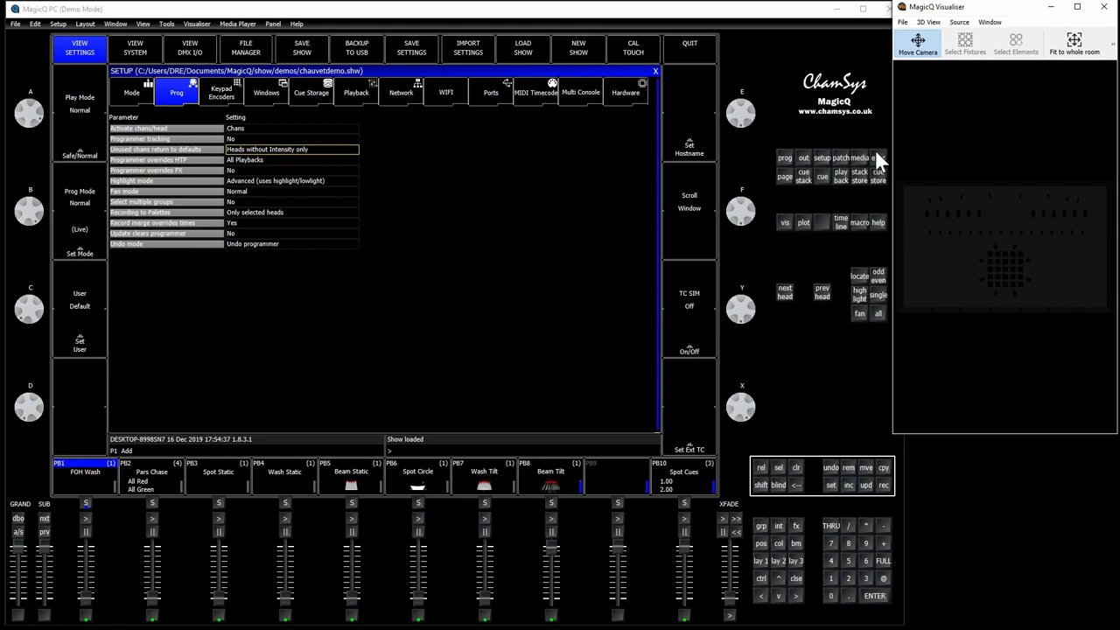
{"action": "left_click", "coordinate": [877, 158]}
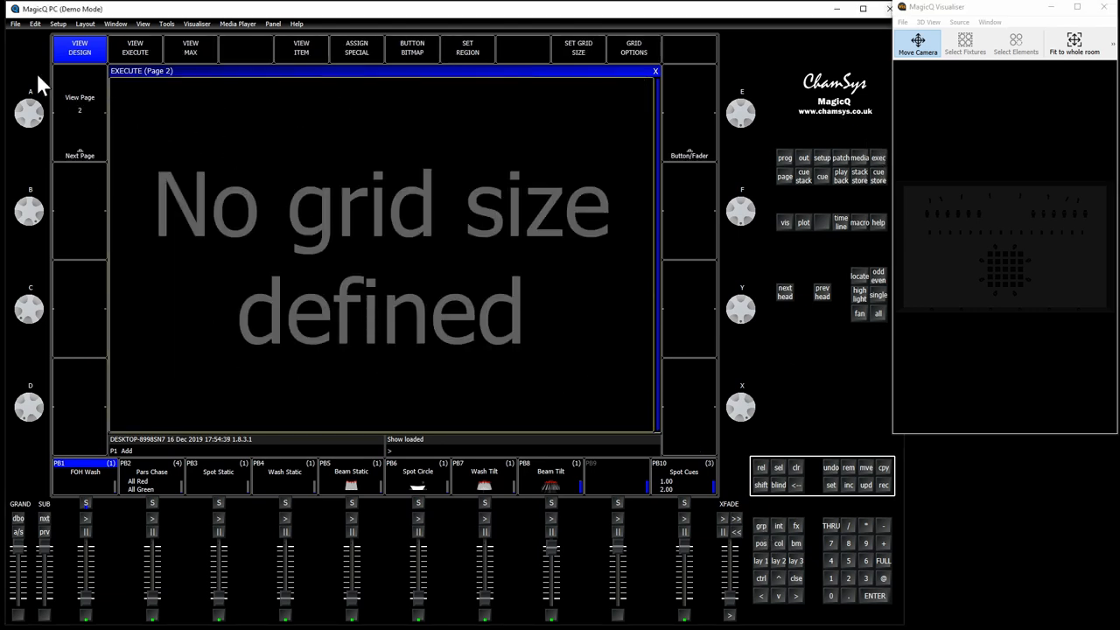
{"action": "mouse_move", "coordinate": [567, 57]}
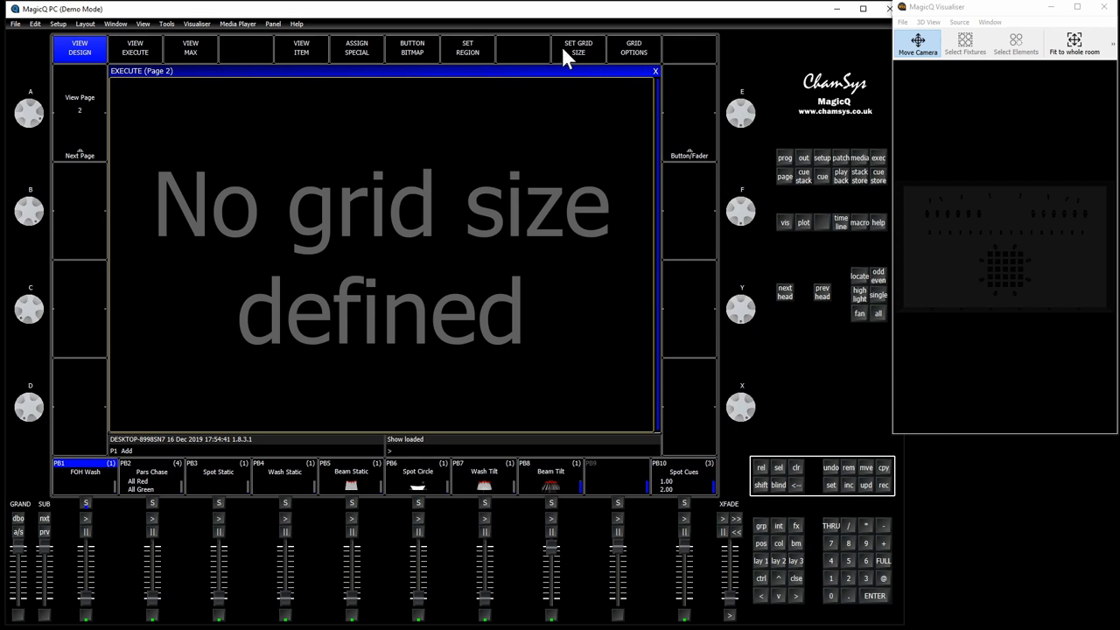
{"action": "left_click", "coordinate": [578, 48]}
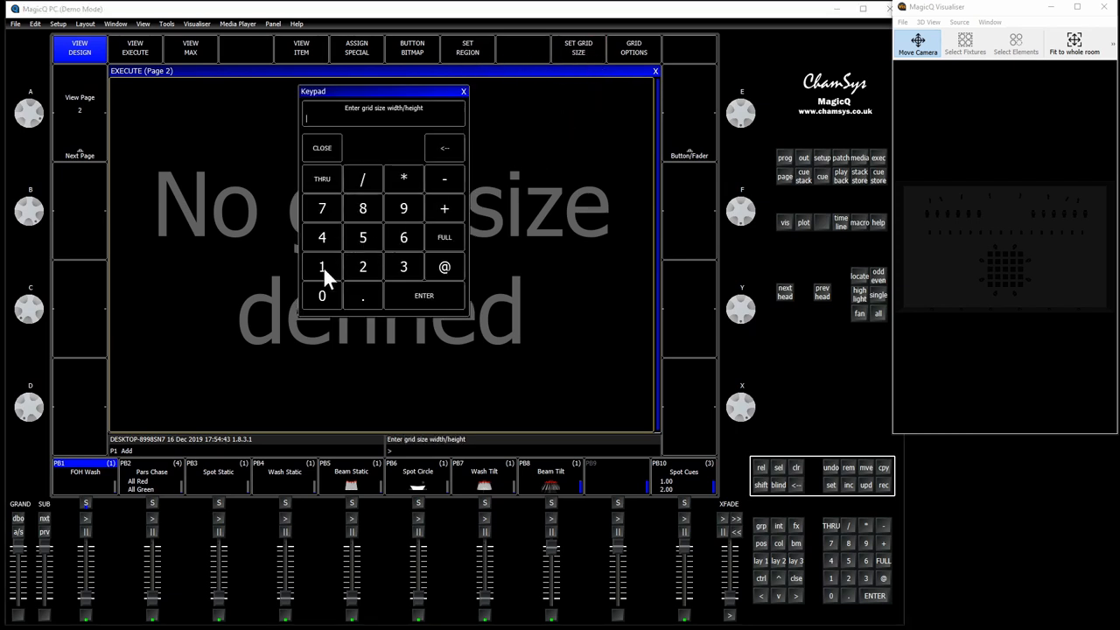
{"action": "mouse_move", "coordinate": [238, 105]}
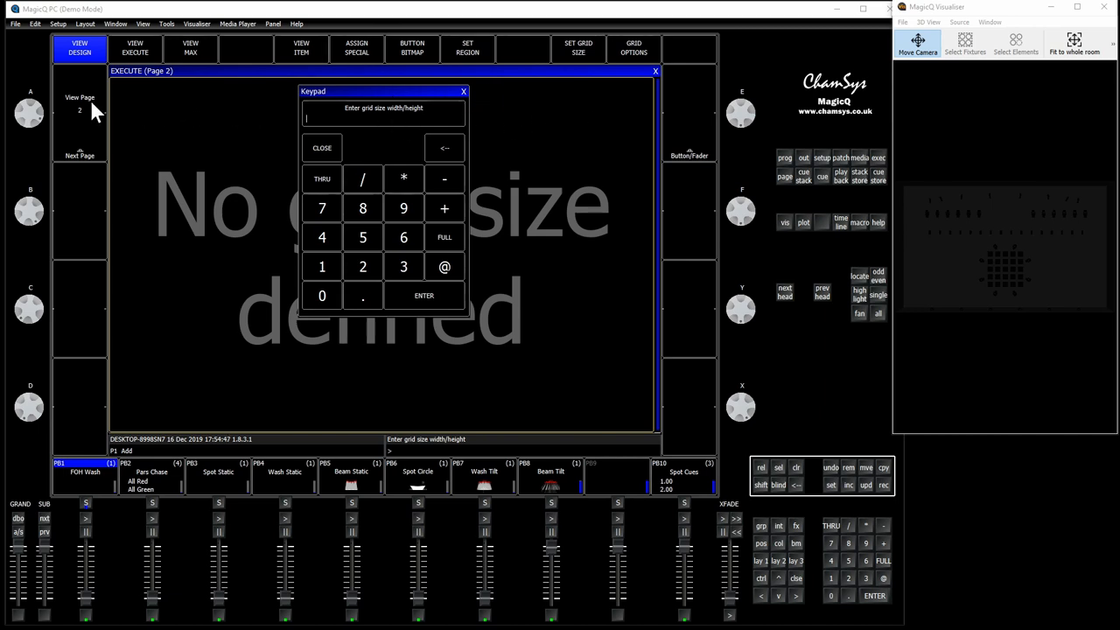
{"action": "mouse_move", "coordinate": [397, 269]}
{"action": "type", "text": "12"}
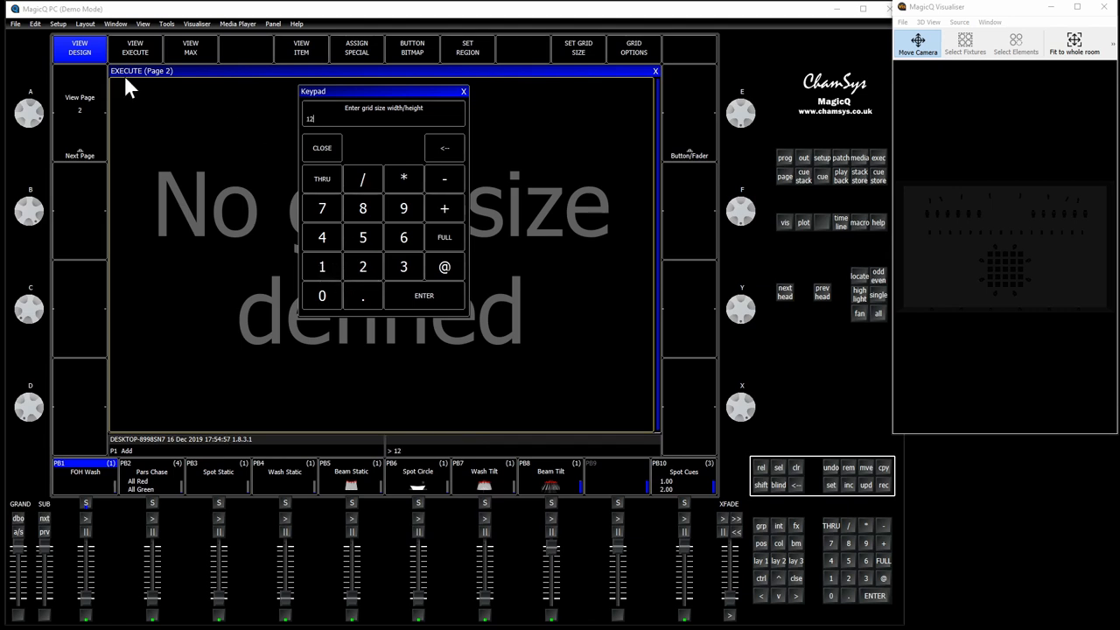
{"action": "mouse_move", "coordinate": [164, 115]}
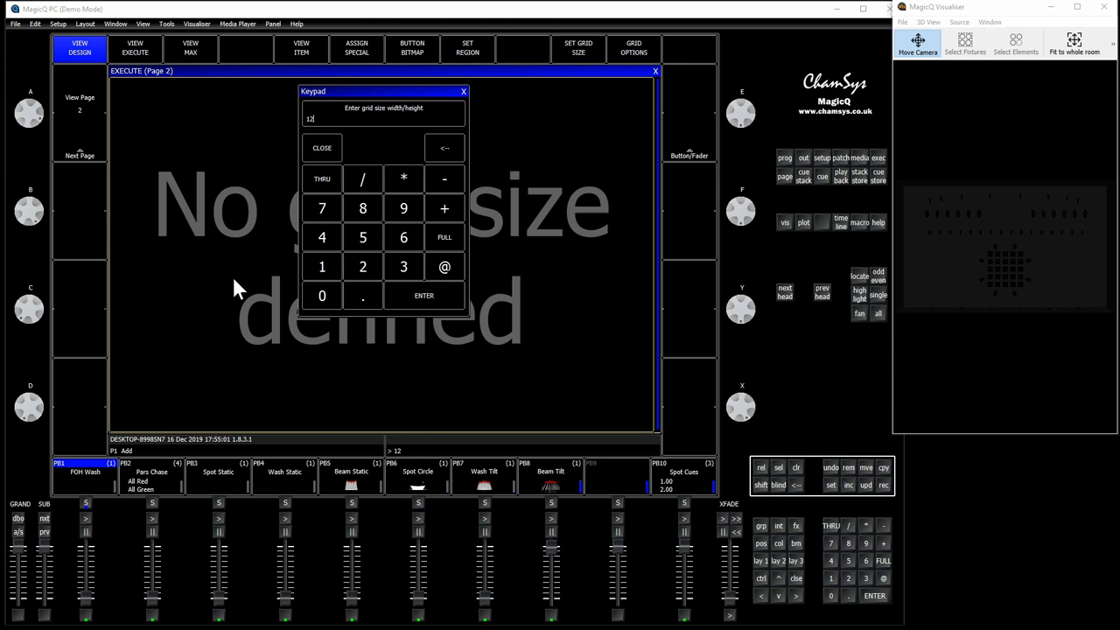
{"action": "mouse_move", "coordinate": [362, 179]}
{"action": "type", "text": "/4"}
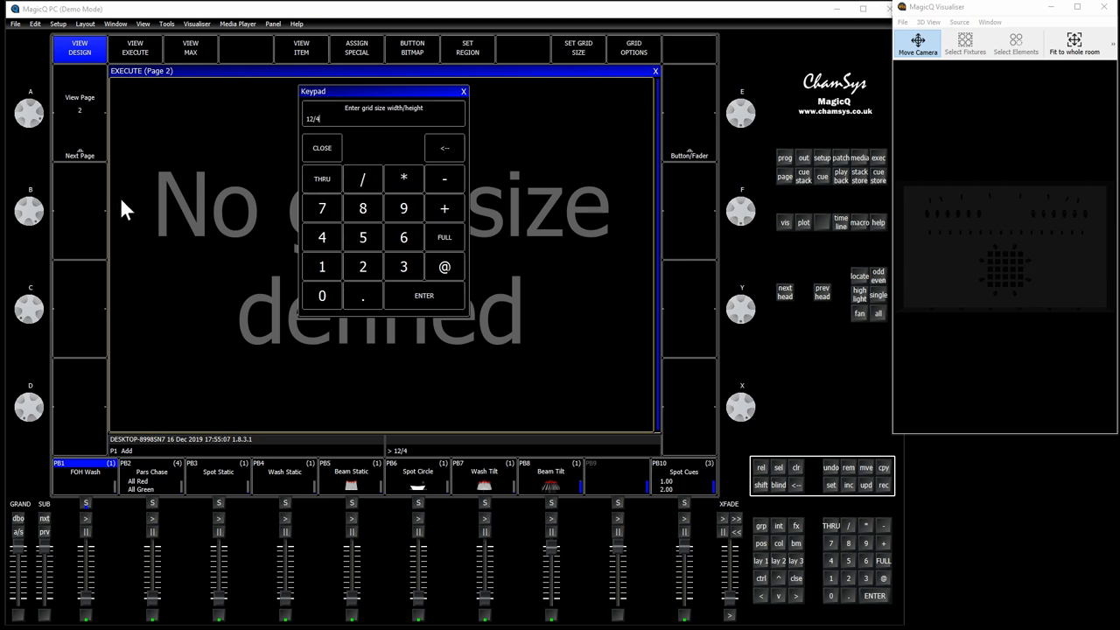
{"action": "mouse_move", "coordinate": [194, 402]}
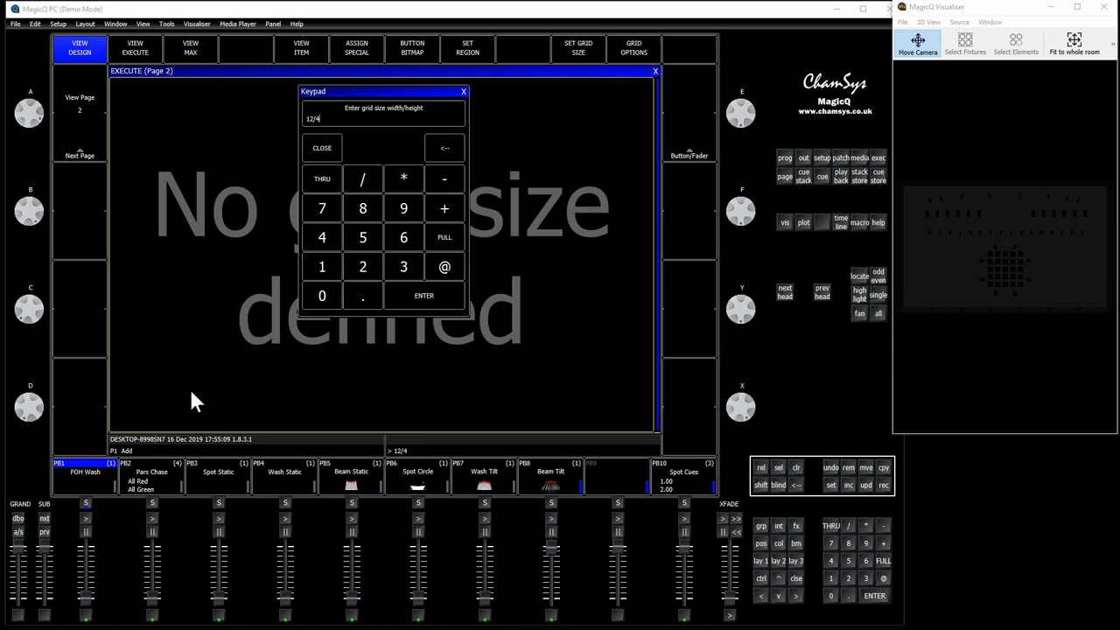
{"action": "mouse_move", "coordinate": [219, 267]}
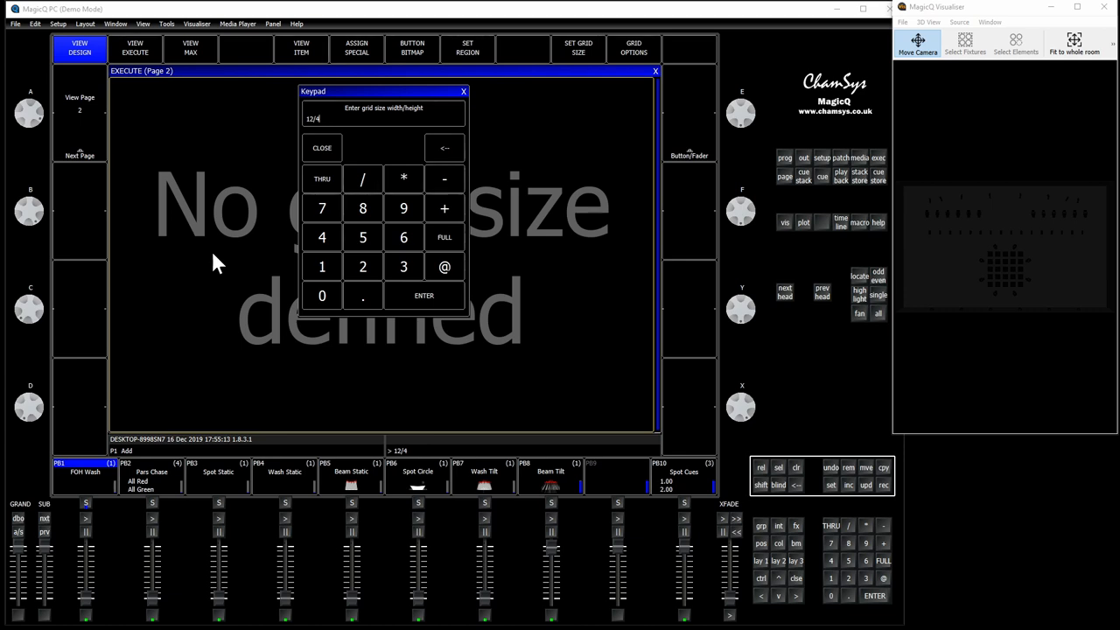
{"action": "mouse_move", "coordinate": [340, 155]}
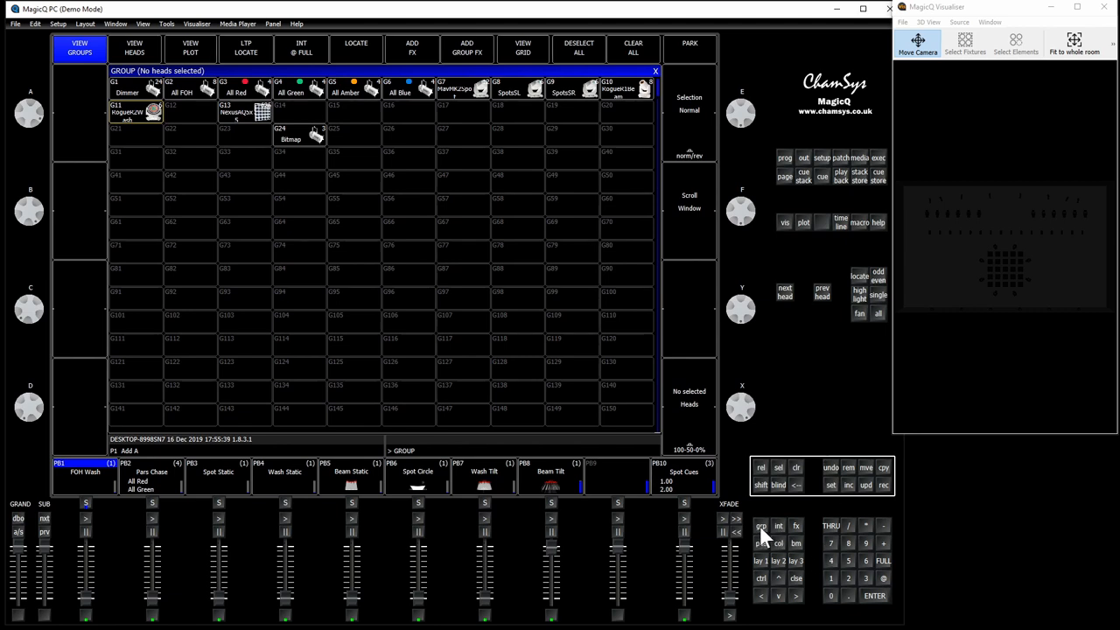
Apply C1 White to groups G7, G10 and G11, then mix full magenta and yellow.
{"action": "left_click", "coordinate": [455, 92]}
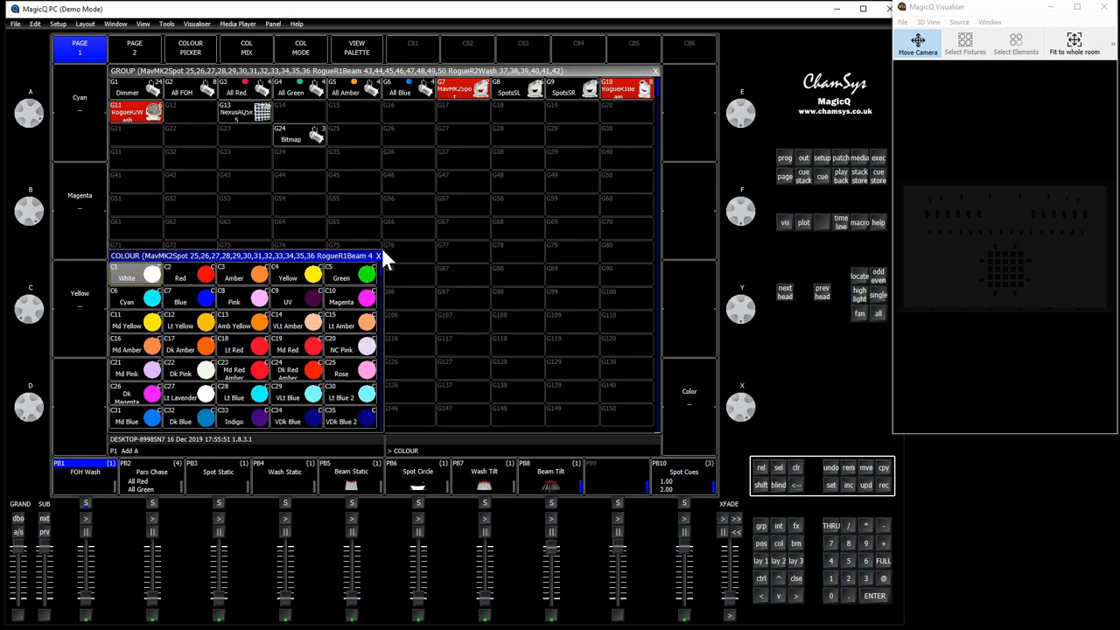
{"action": "left_click", "coordinate": [127, 278]}
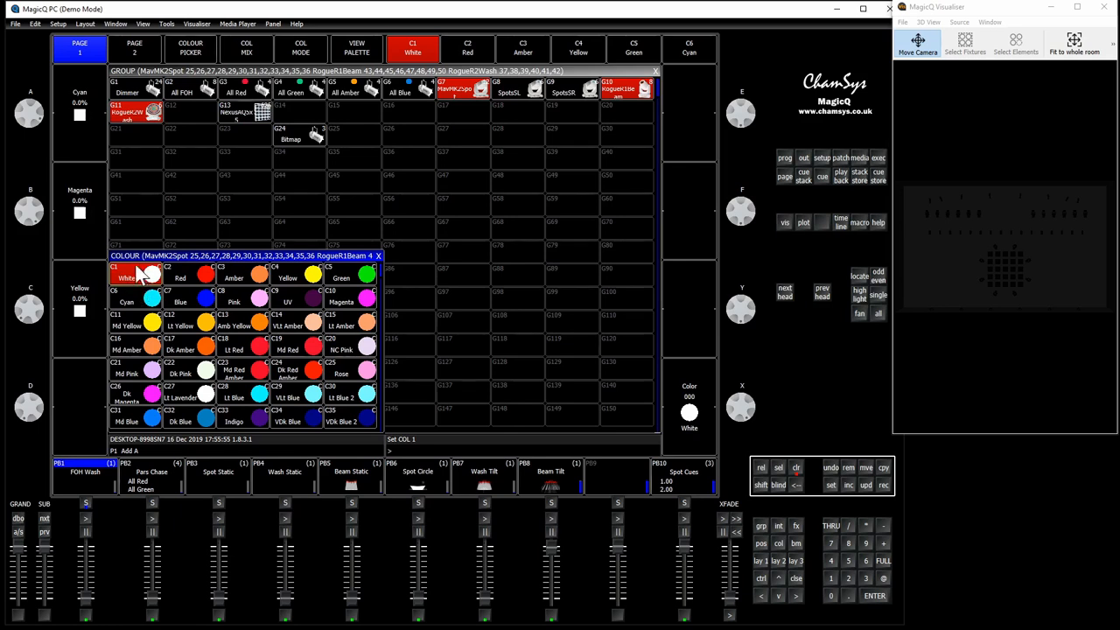
{"action": "mouse_move", "coordinate": [393, 140]}
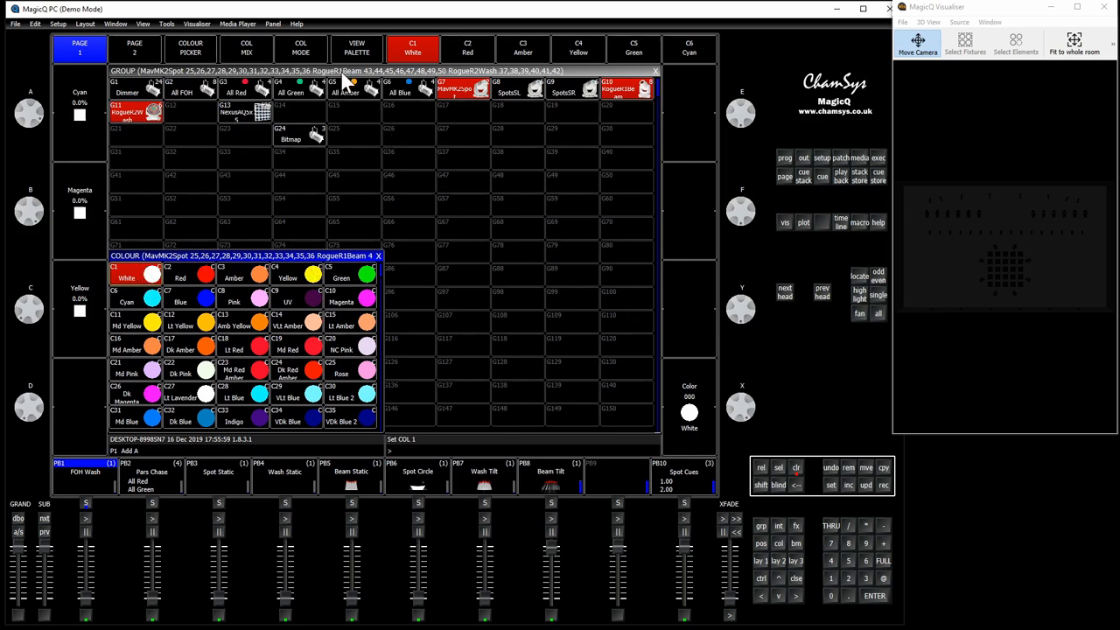
{"action": "mouse_move", "coordinate": [125, 343]}
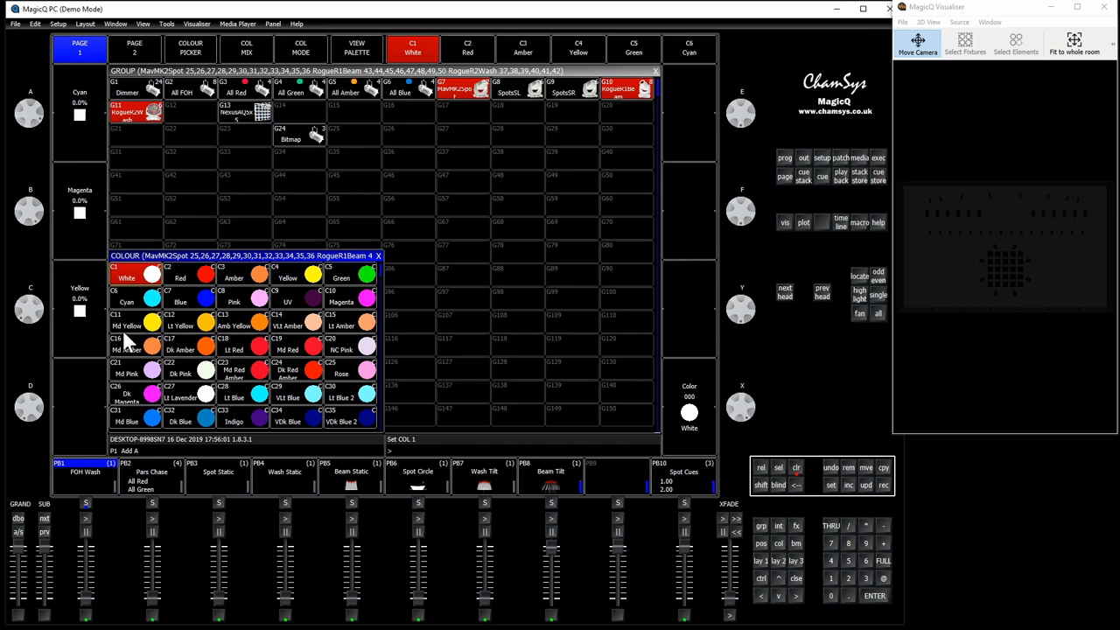
{"action": "mouse_move", "coordinate": [266, 304]}
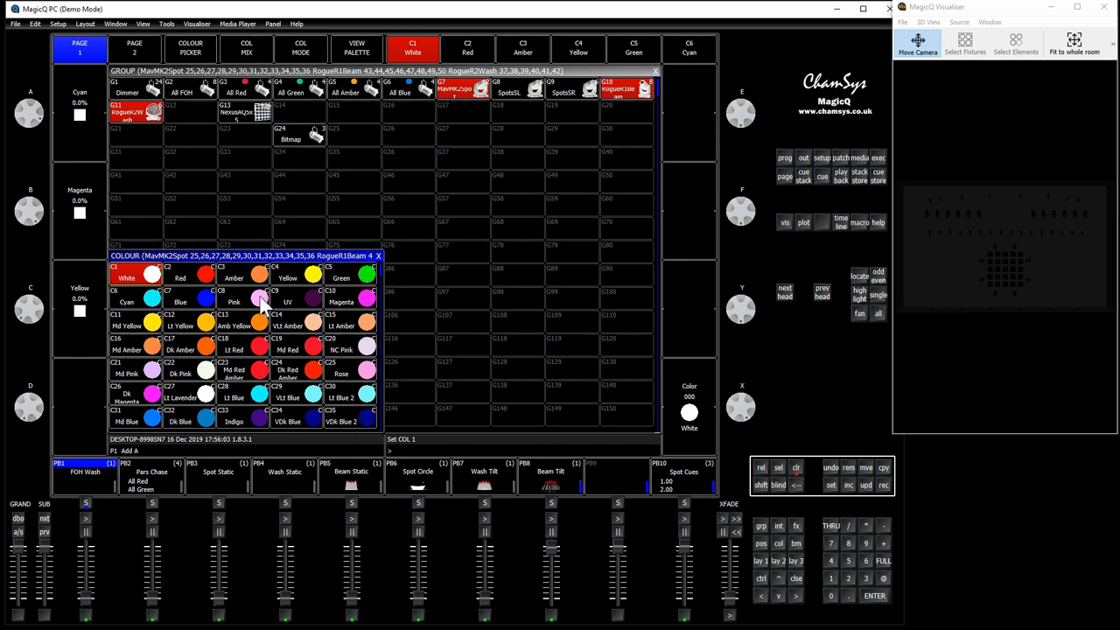
{"action": "mouse_move", "coordinate": [354, 311]}
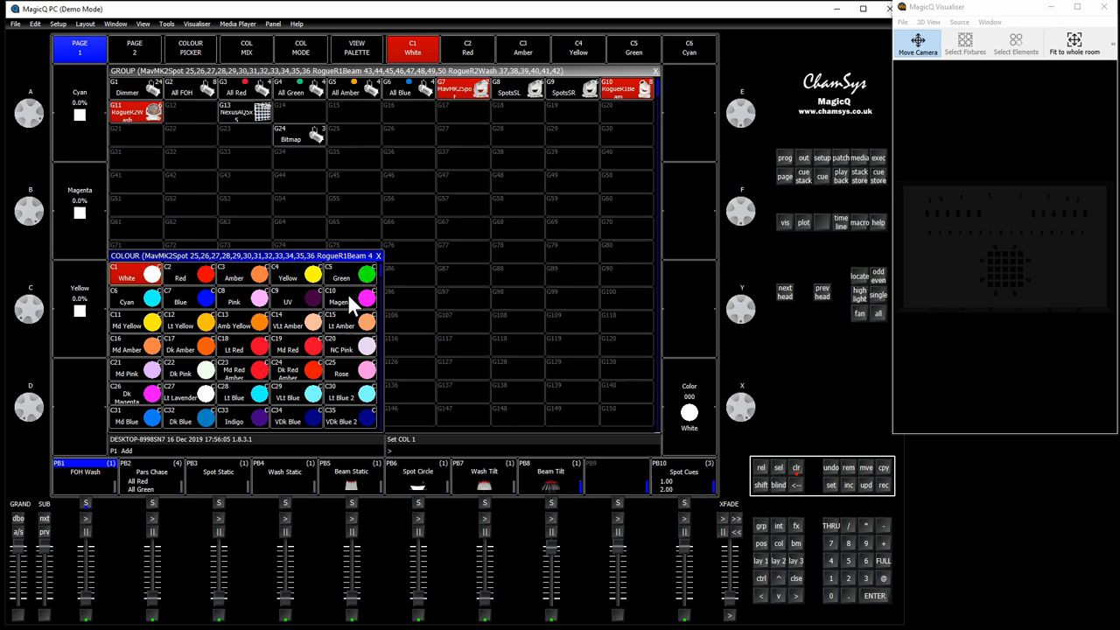
{"action": "mouse_move", "coordinate": [333, 298]}
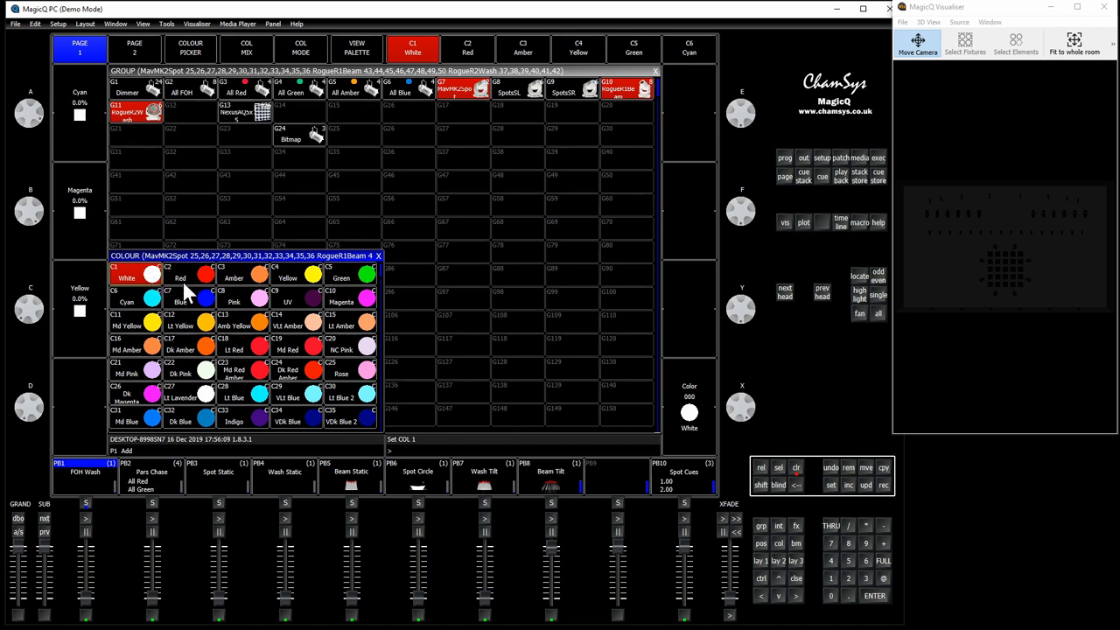
{"action": "left_click", "coordinate": [180, 280]}
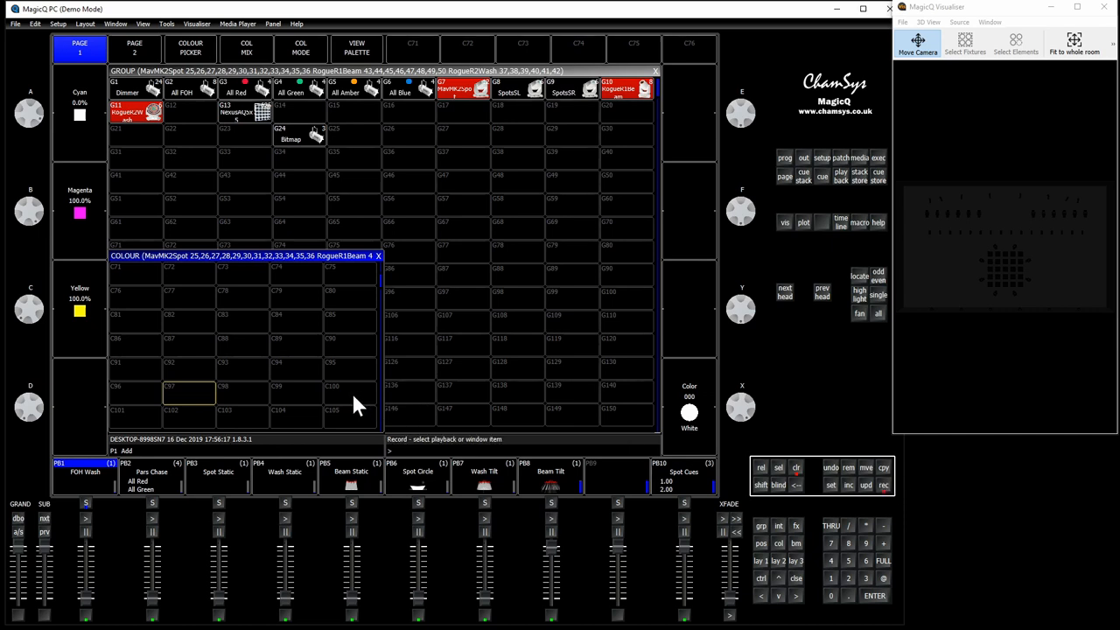
Store the magenta-yellow mix as colour palette C100 and begin changing its linking.
{"action": "left_click", "coordinate": [350, 394]}
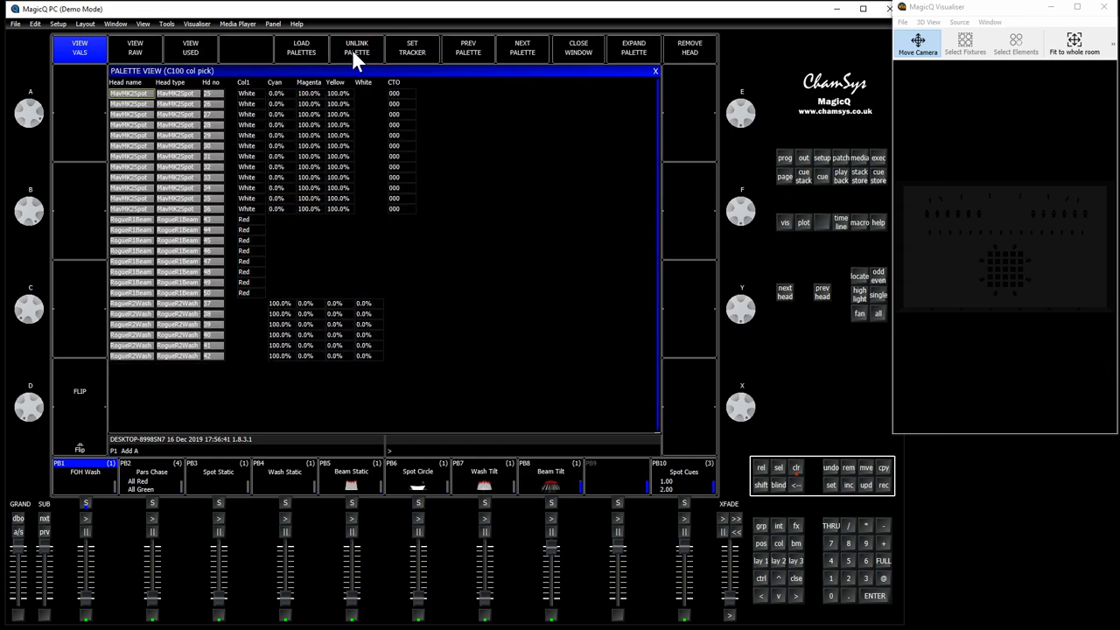
{"action": "left_click", "coordinate": [362, 49]}
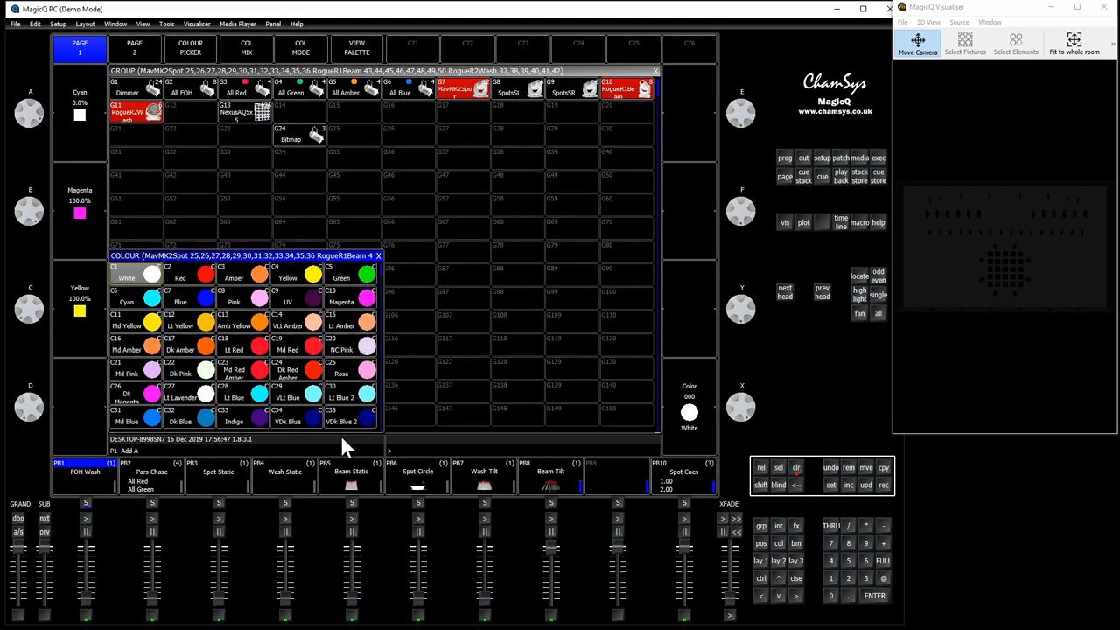
{"action": "mouse_move", "coordinate": [366, 276]}
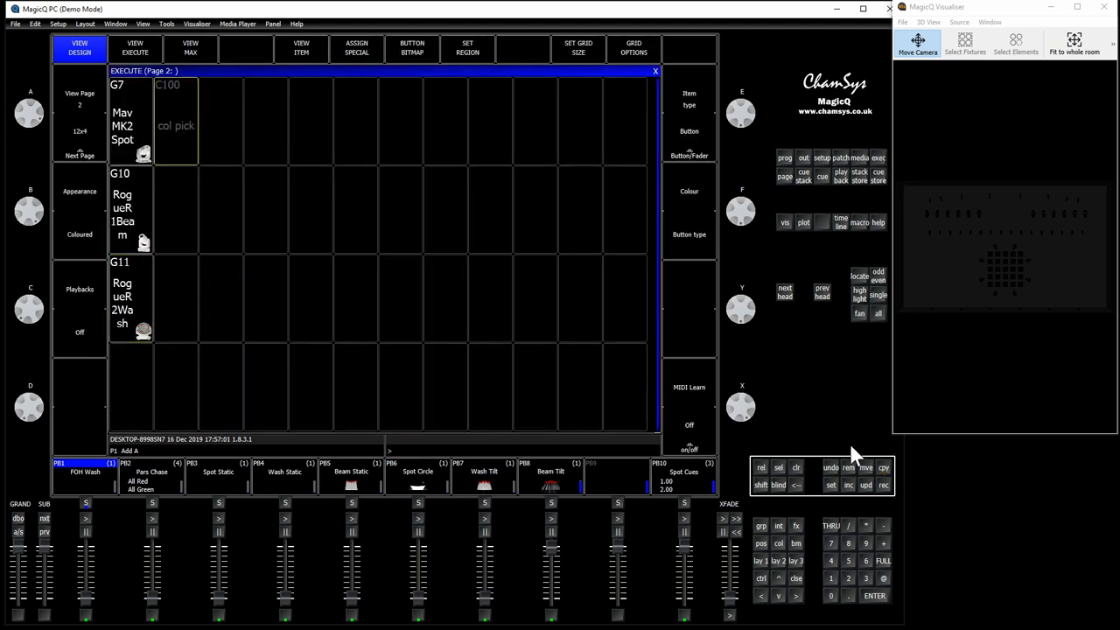
Mark the C100 col pick item on execute page 2 as a solo link.
{"action": "left_click", "coordinate": [885, 468]}
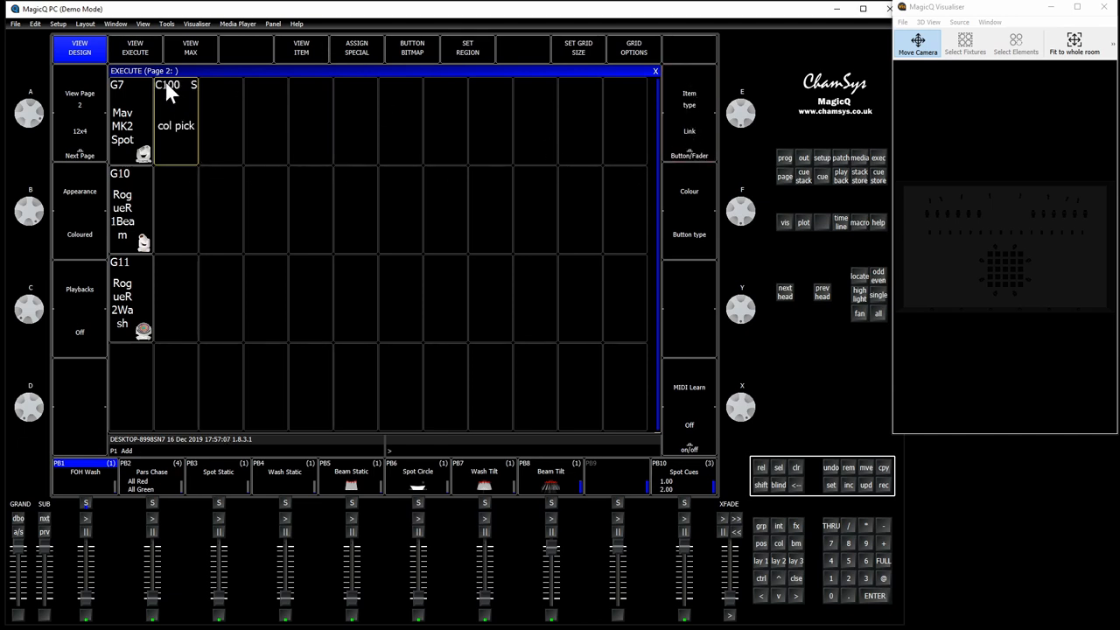
{"action": "mouse_move", "coordinate": [693, 147]}
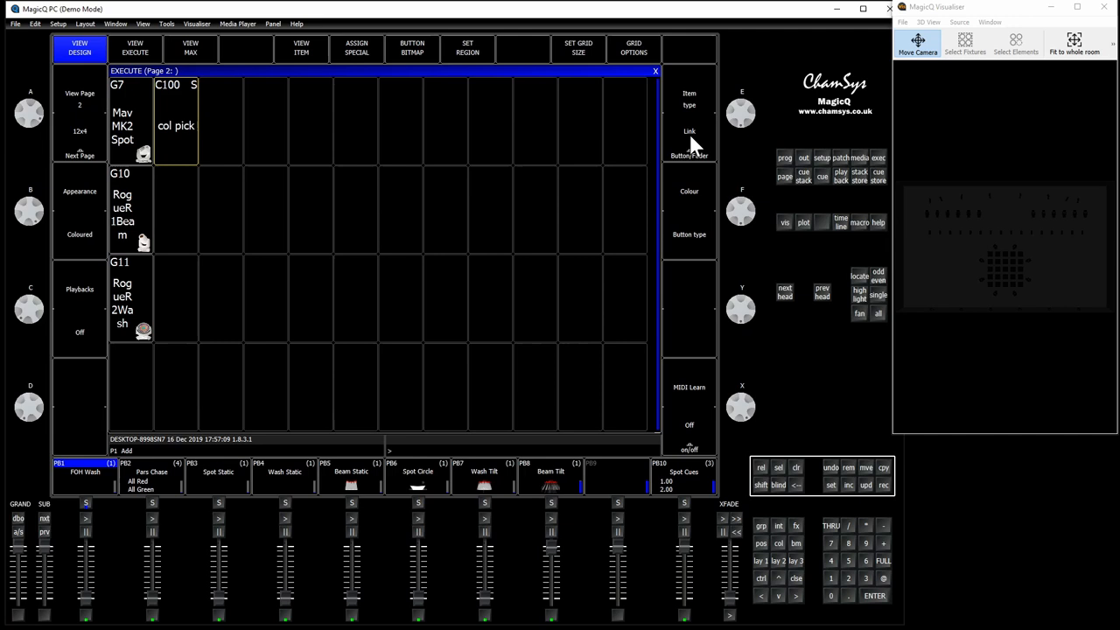
{"action": "mouse_move", "coordinate": [687, 94]}
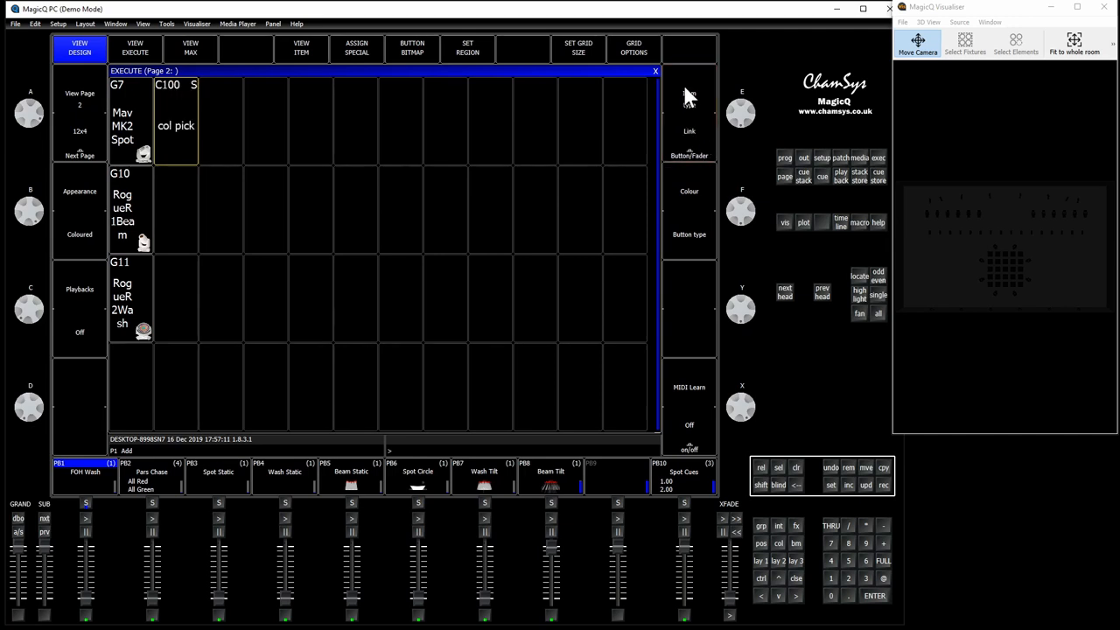
{"action": "mouse_move", "coordinate": [744, 168]}
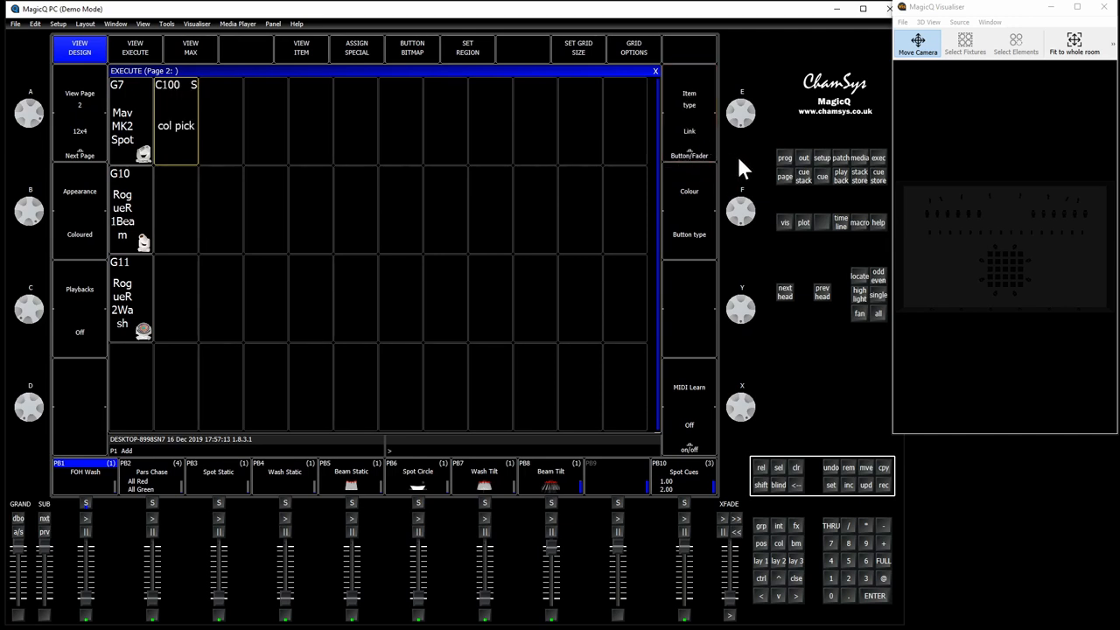
{"action": "mouse_move", "coordinate": [693, 142]}
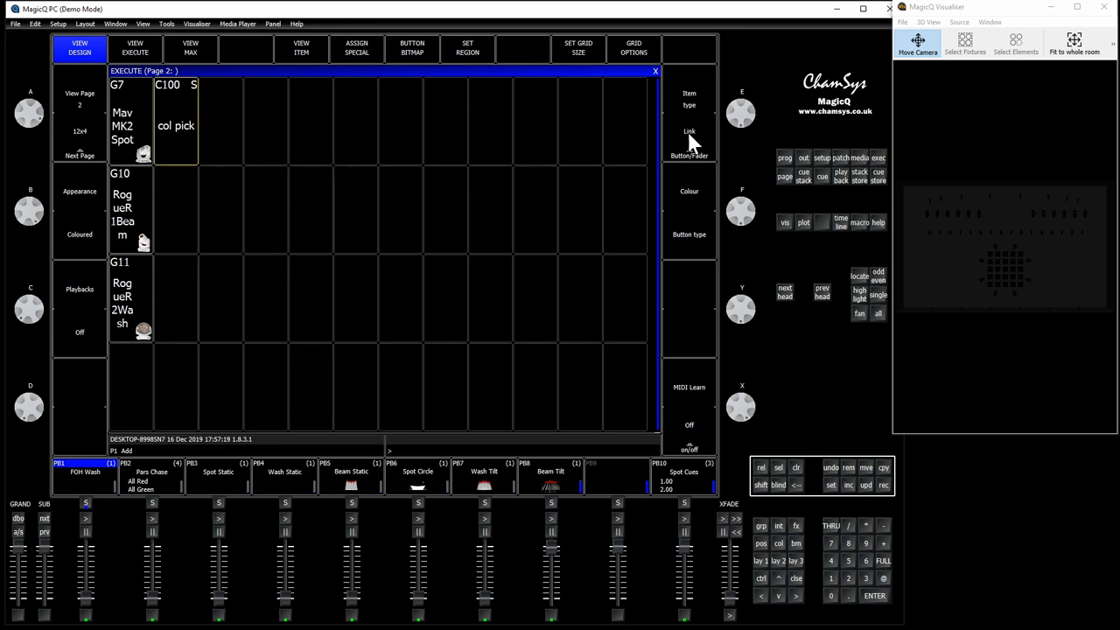
{"action": "mouse_move", "coordinate": [221, 145]}
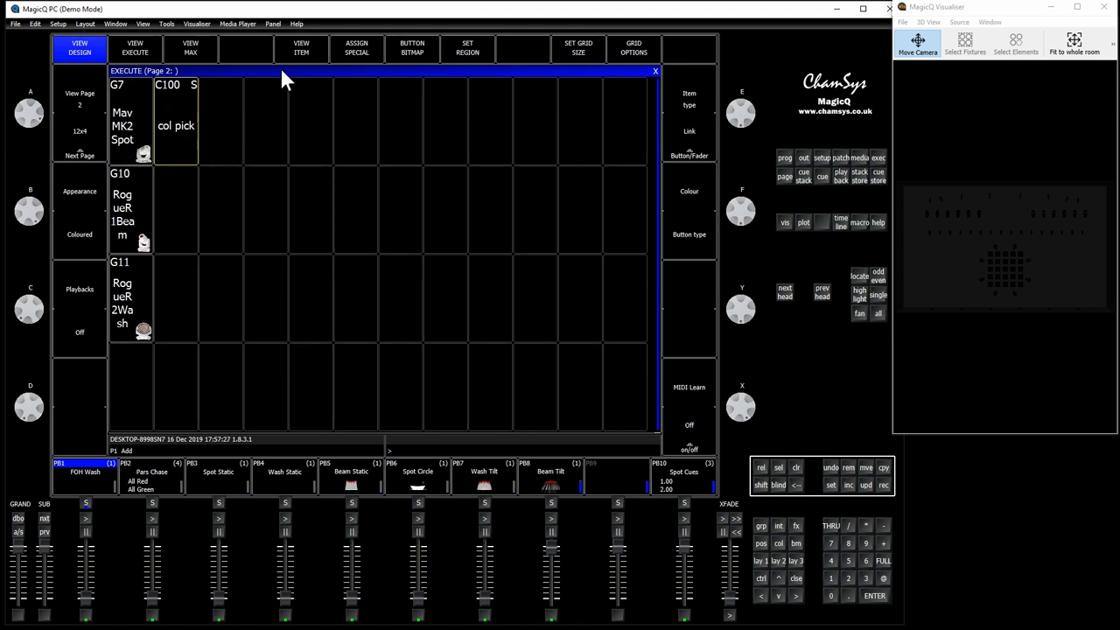
{"action": "mouse_move", "coordinate": [262, 140]}
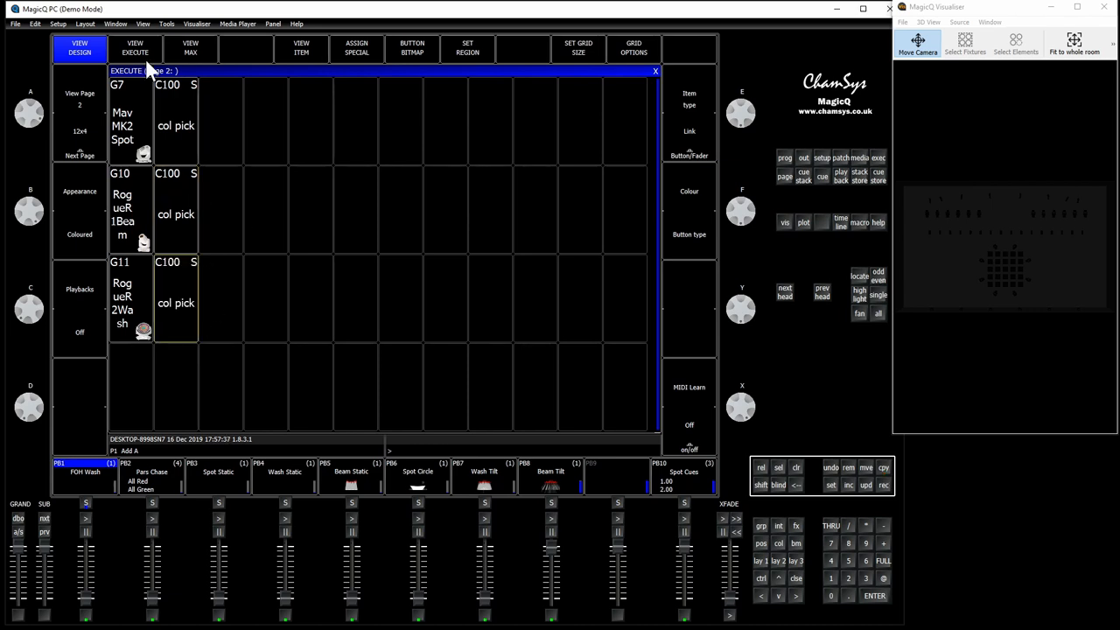
{"action": "mouse_move", "coordinate": [198, 139]}
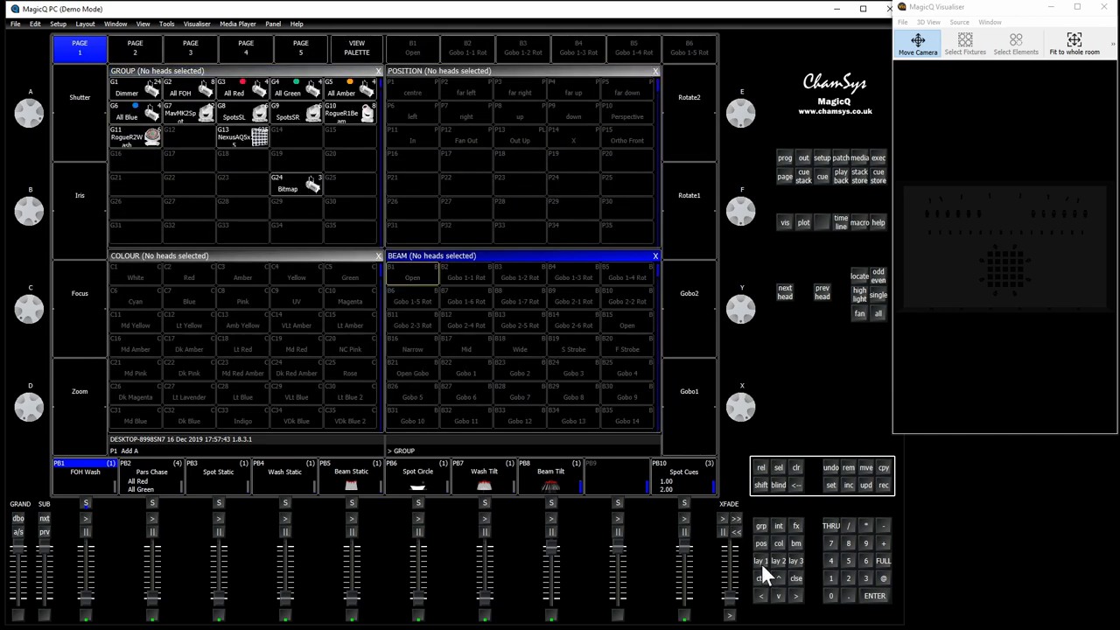
Assign colour palettes C1–C10 to the G7 row and copy that row to G10 and G11.
{"action": "left_click", "coordinate": [885, 467]}
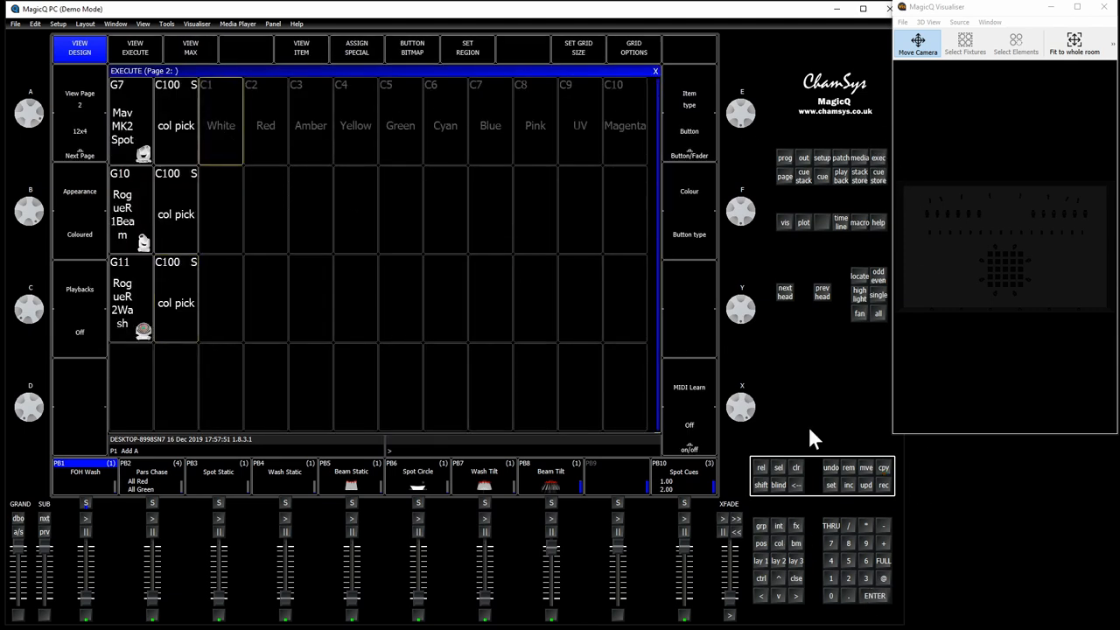
{"action": "left_click", "coordinate": [883, 467]}
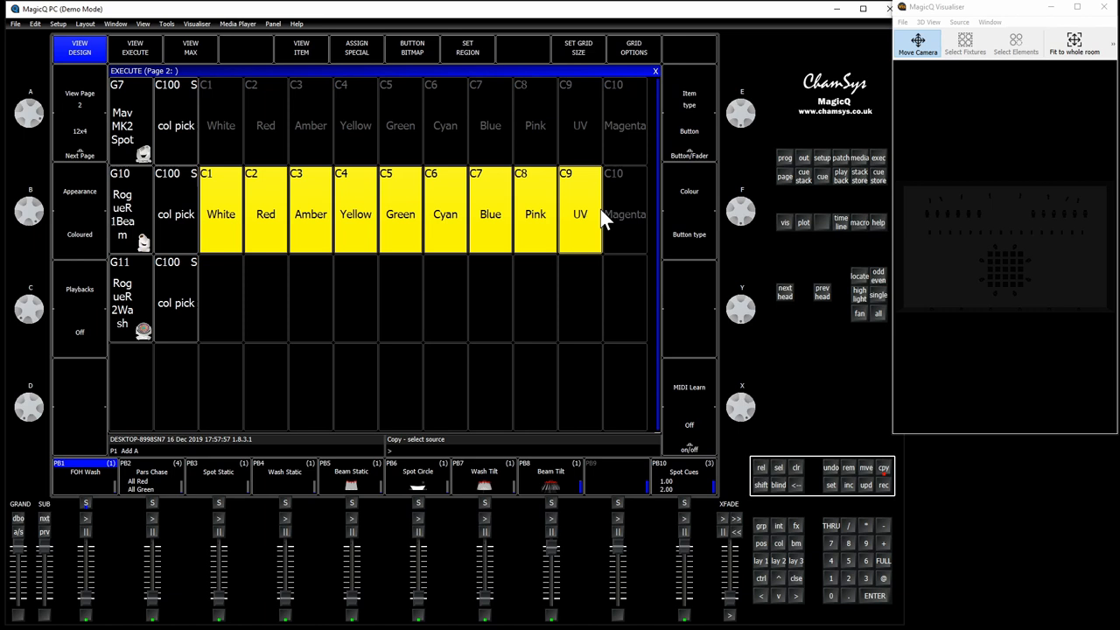
{"action": "left_click", "coordinate": [624, 214]}
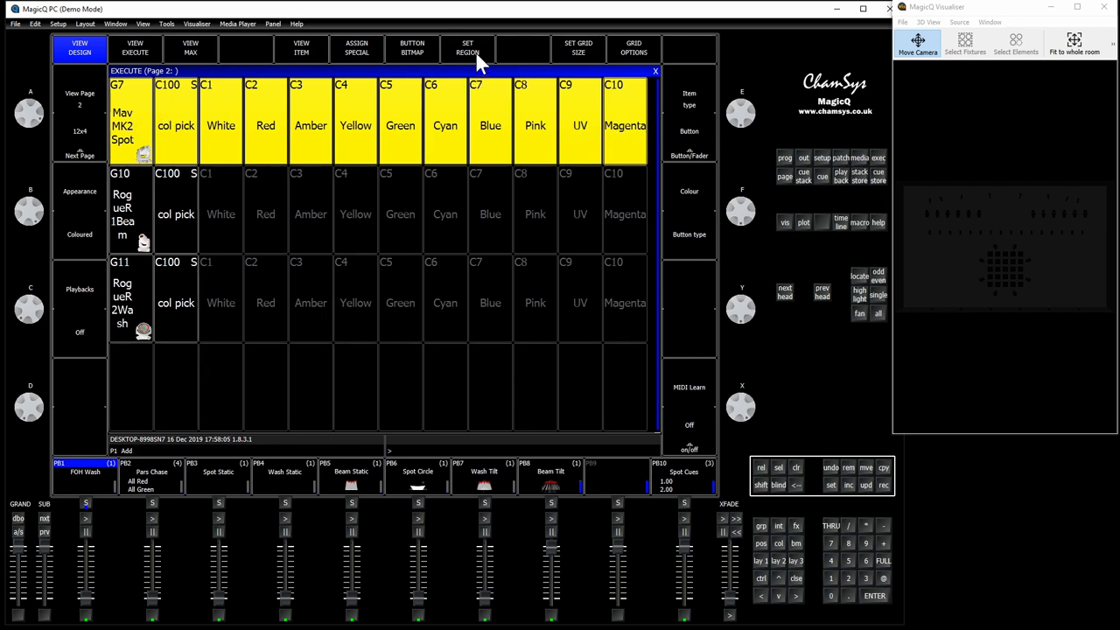
Define separate regions for the G7, G10 and G11 button rows.
{"action": "left_click", "coordinate": [473, 48]}
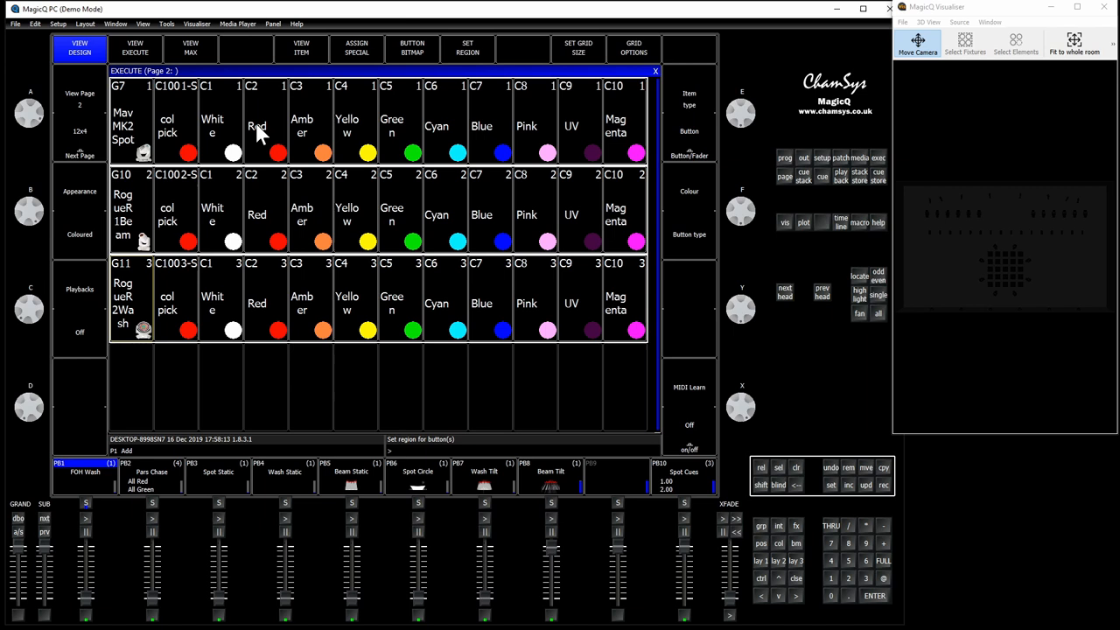
{"action": "left_click", "coordinate": [526, 125]}
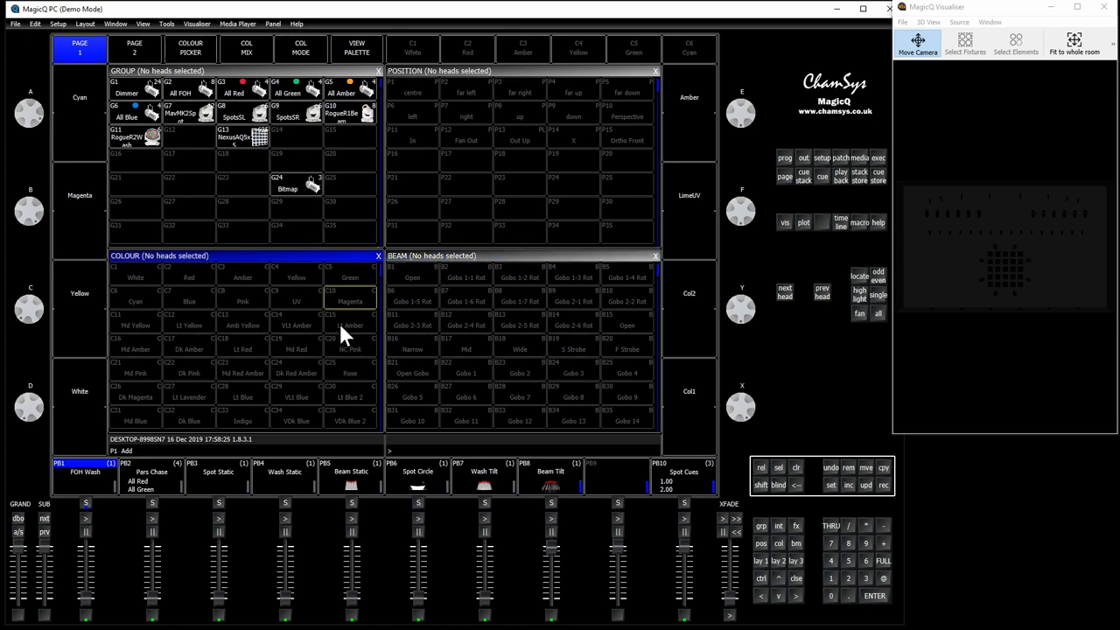
Scroll to palette C100 and start setting its icon from the icons folder.
{"action": "left_click", "coordinate": [350, 325]}
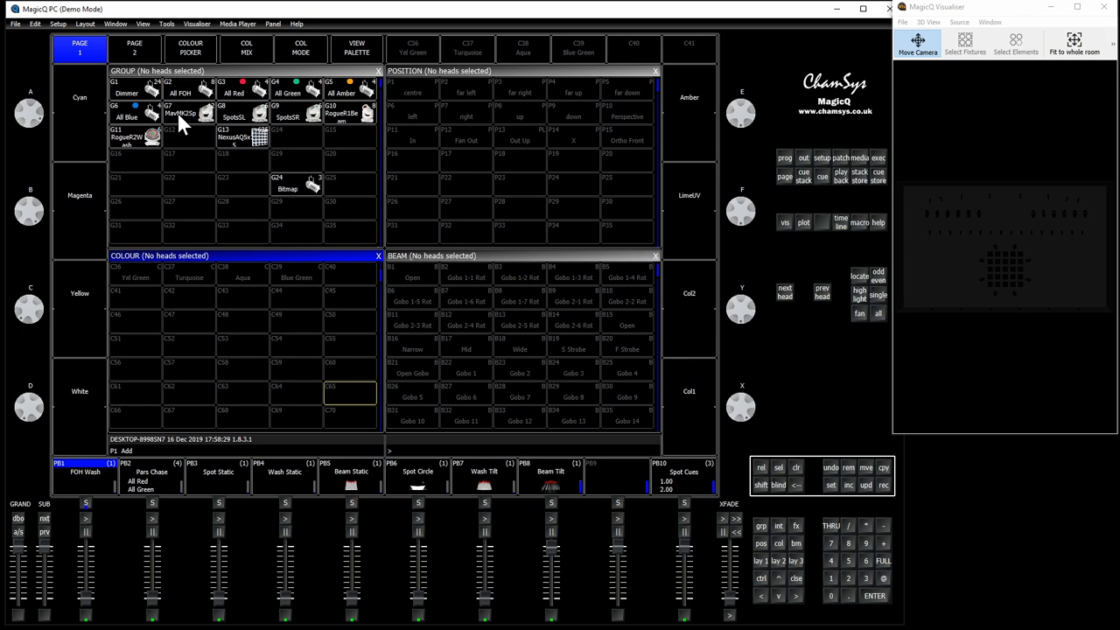
{"action": "left_click", "coordinate": [180, 113]}
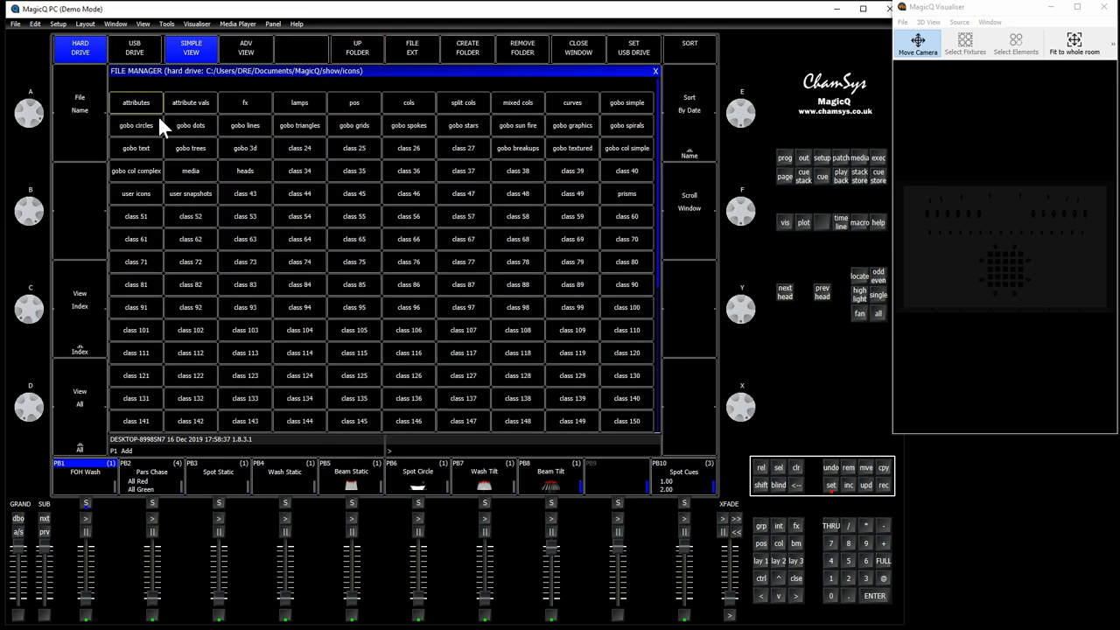
{"action": "mouse_move", "coordinate": [423, 111]}
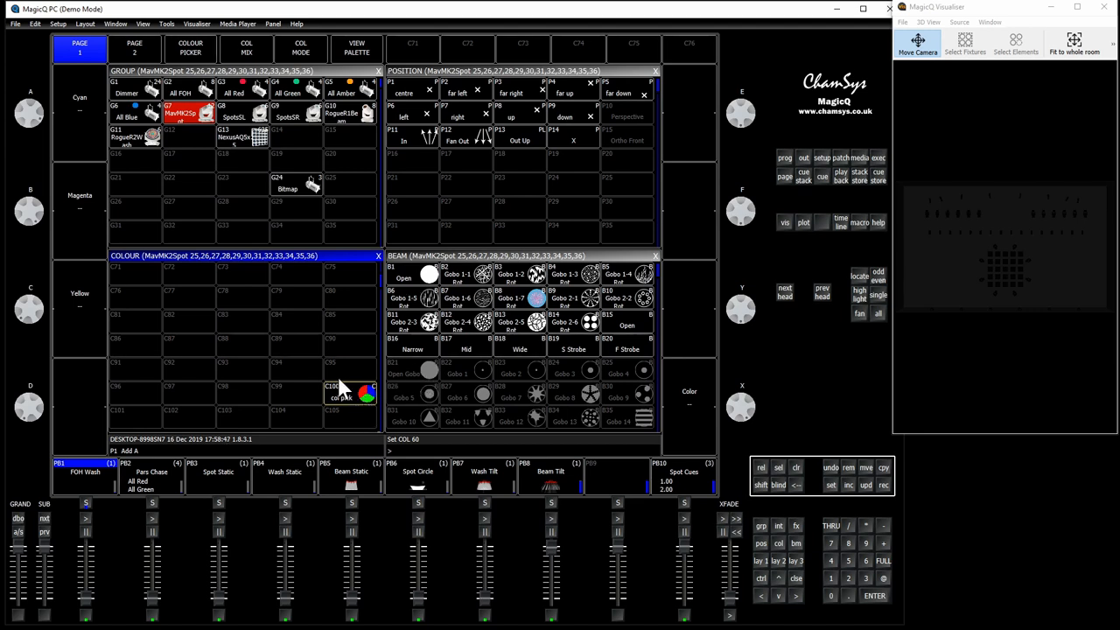
{"action": "mouse_move", "coordinate": [388, 399]}
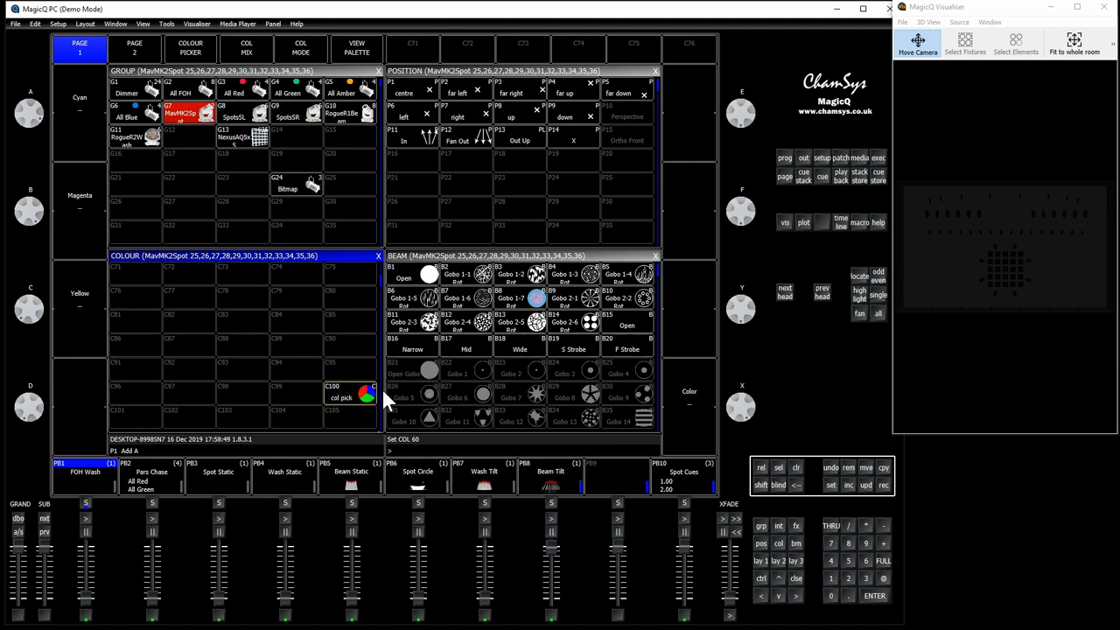
{"action": "mouse_move", "coordinate": [893, 167]}
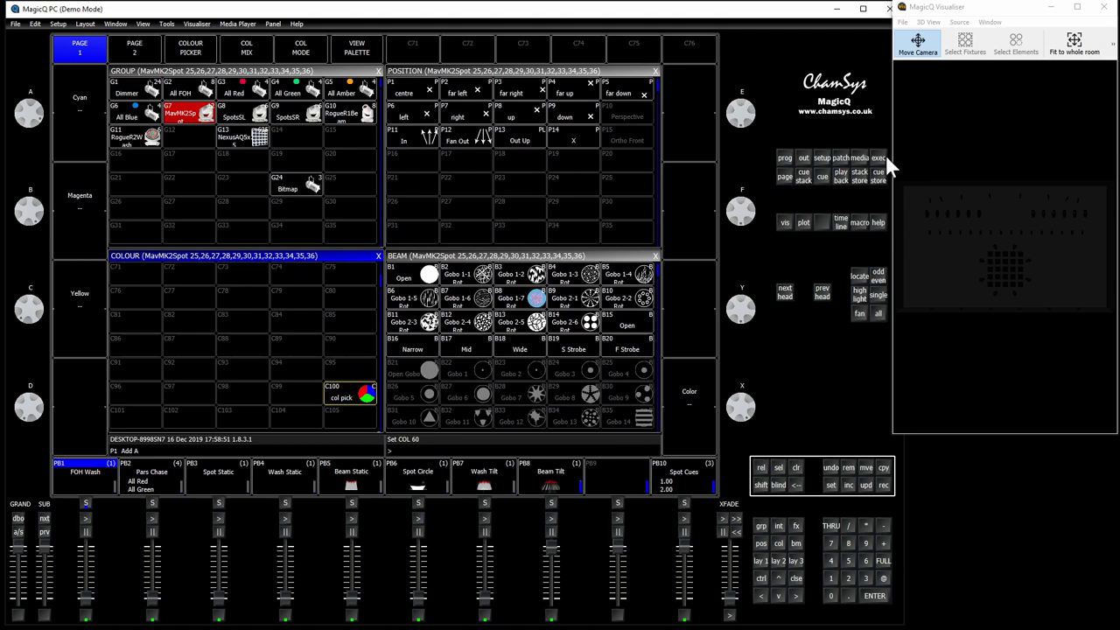
Test the page 2 colour buttons and record the red look onto playback 10.
{"action": "left_click", "coordinate": [878, 158]}
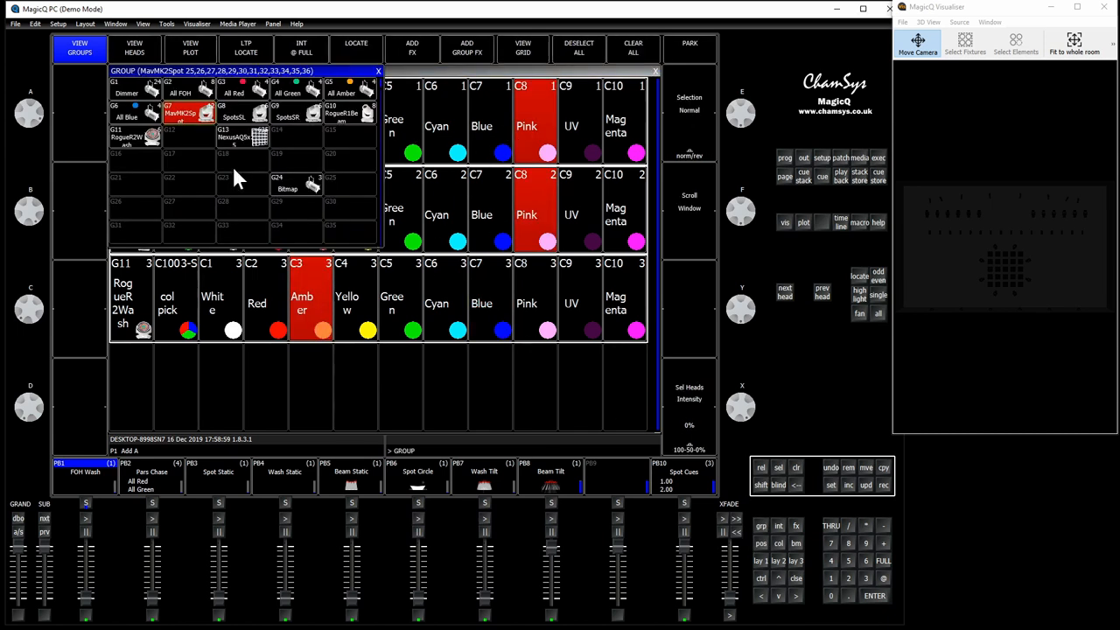
{"action": "mouse_move", "coordinate": [785, 479]}
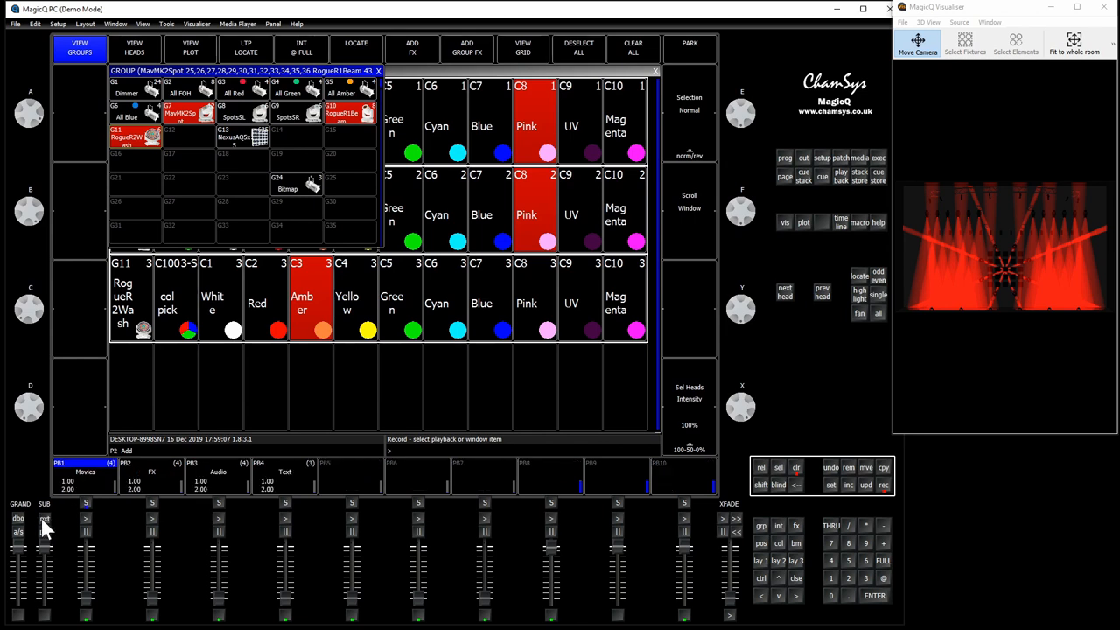
{"action": "left_click", "coordinate": [683, 519]}
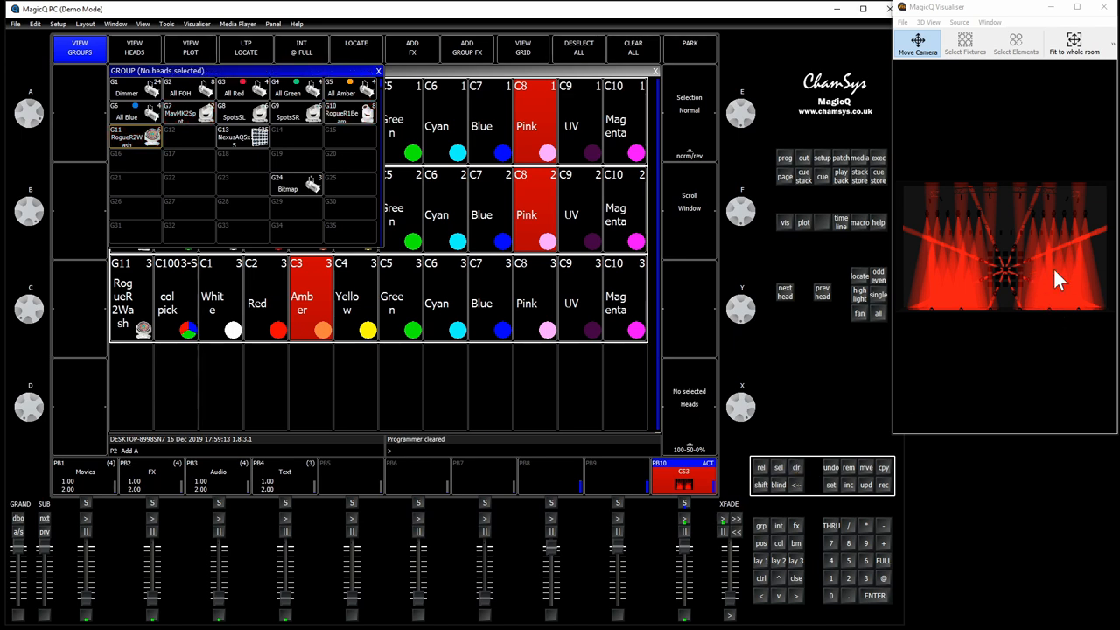
{"action": "mouse_move", "coordinate": [1048, 249]}
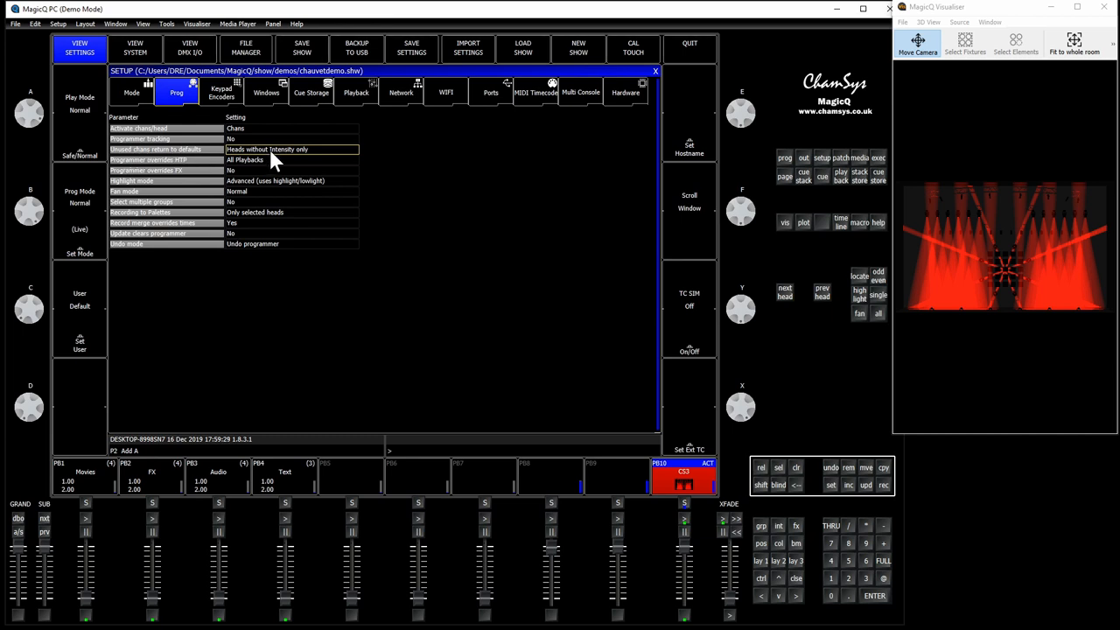
Set 'Unused chans return to defaults' to 'Heads without Intensity only'.
{"action": "left_click", "coordinate": [288, 149]}
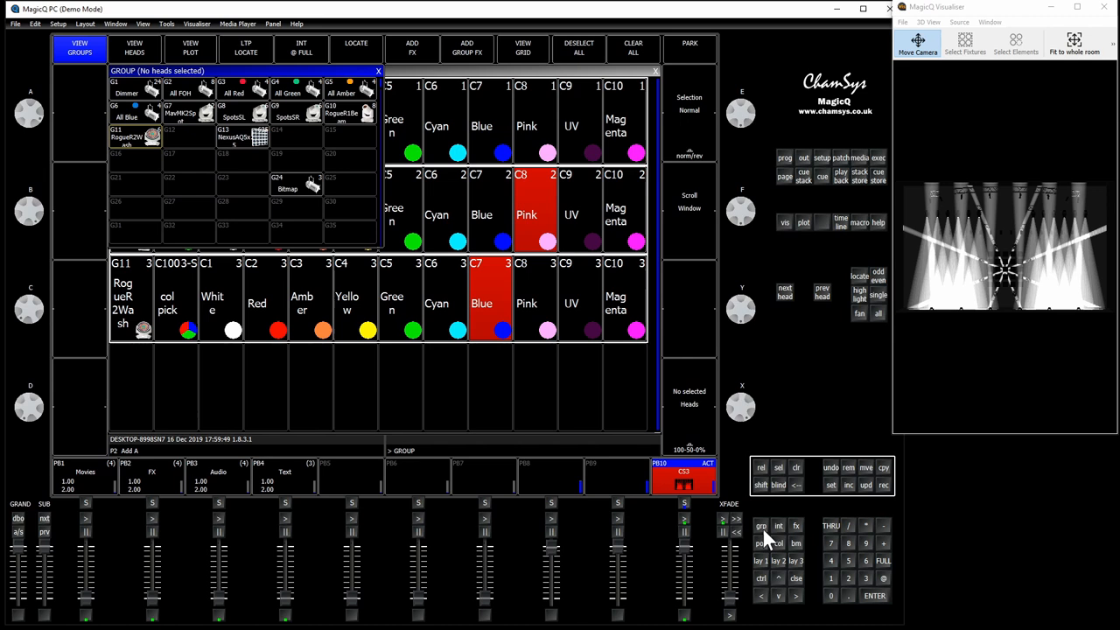
Select groups G7, G10 and G11 and apply the C100 col pick colour.
{"action": "left_click", "coordinate": [180, 115]}
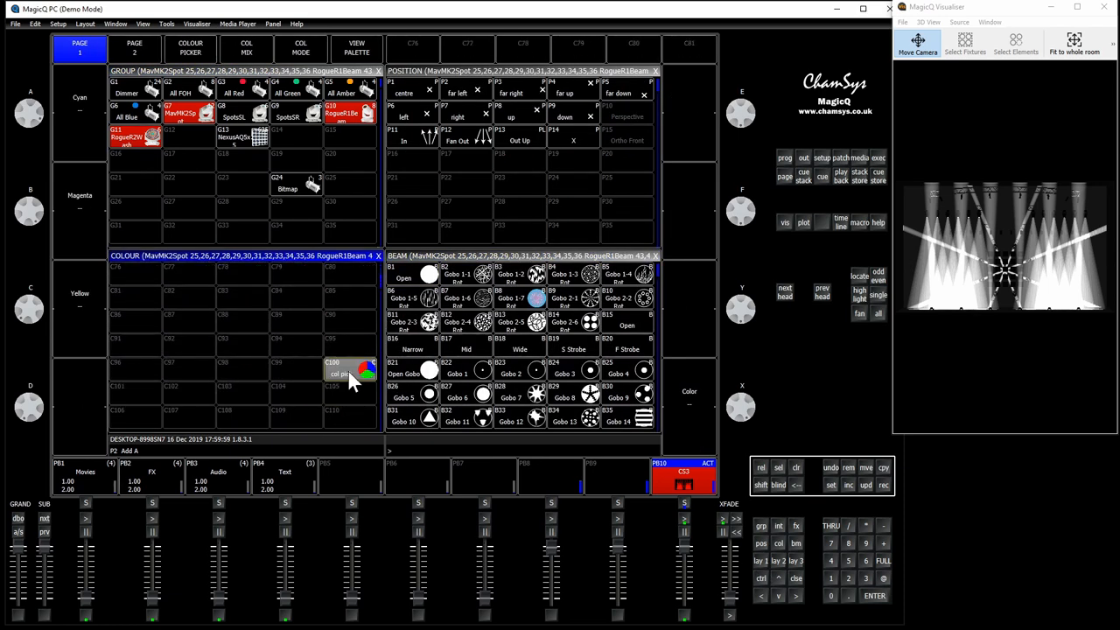
{"action": "left_click", "coordinate": [347, 369]}
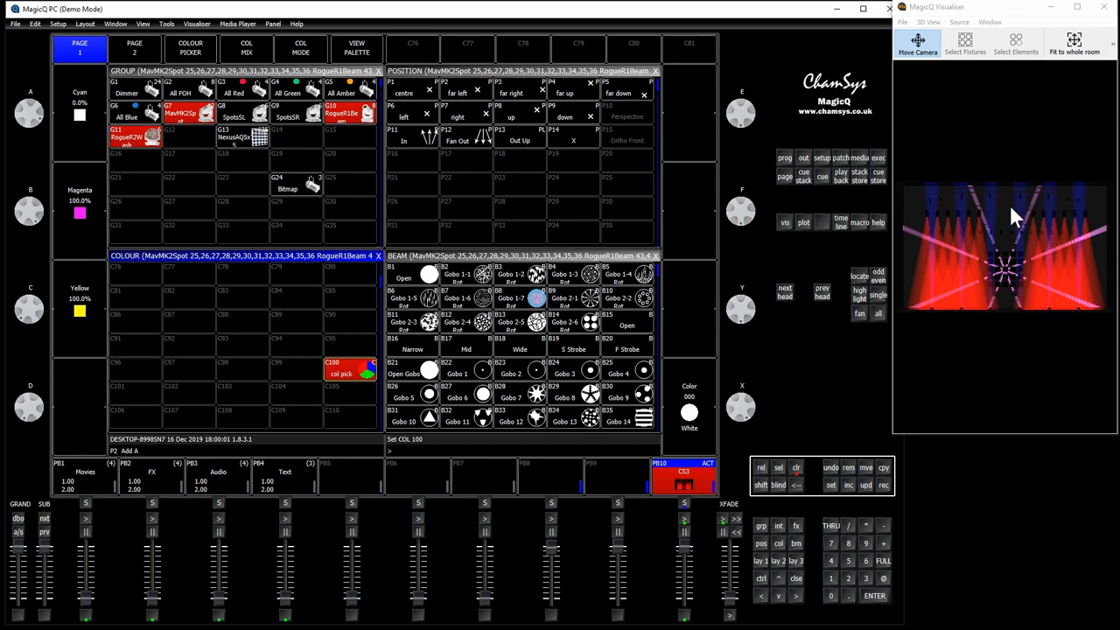
{"action": "mouse_move", "coordinate": [882, 205]}
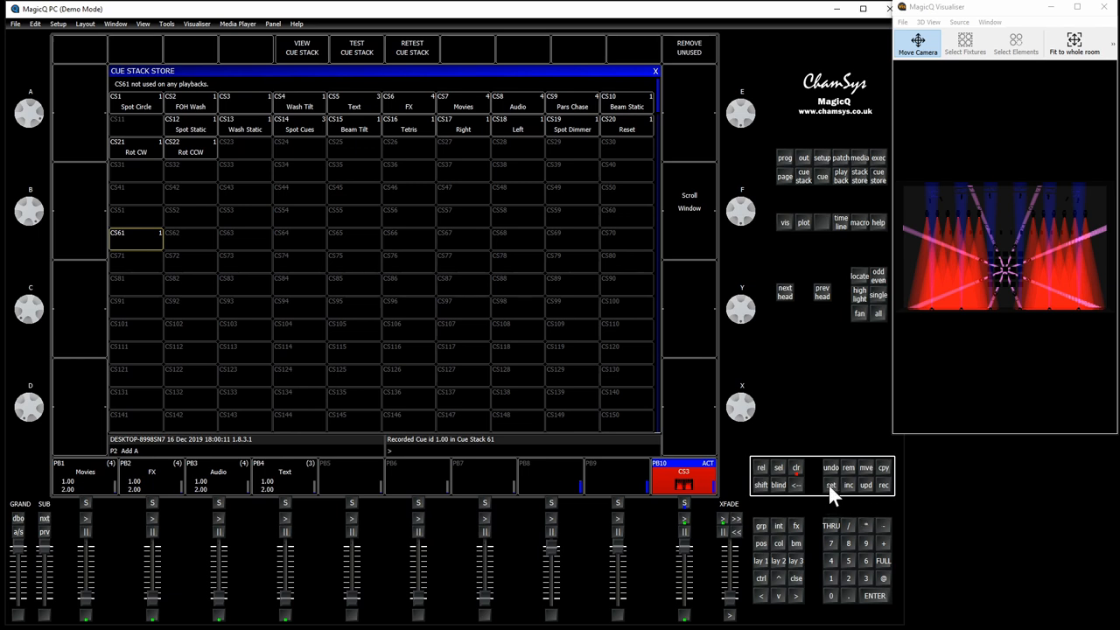
Name cue stack CS61 'col pick snap' in the Cue Stack Store.
{"action": "double_click", "coordinate": [122, 233]}
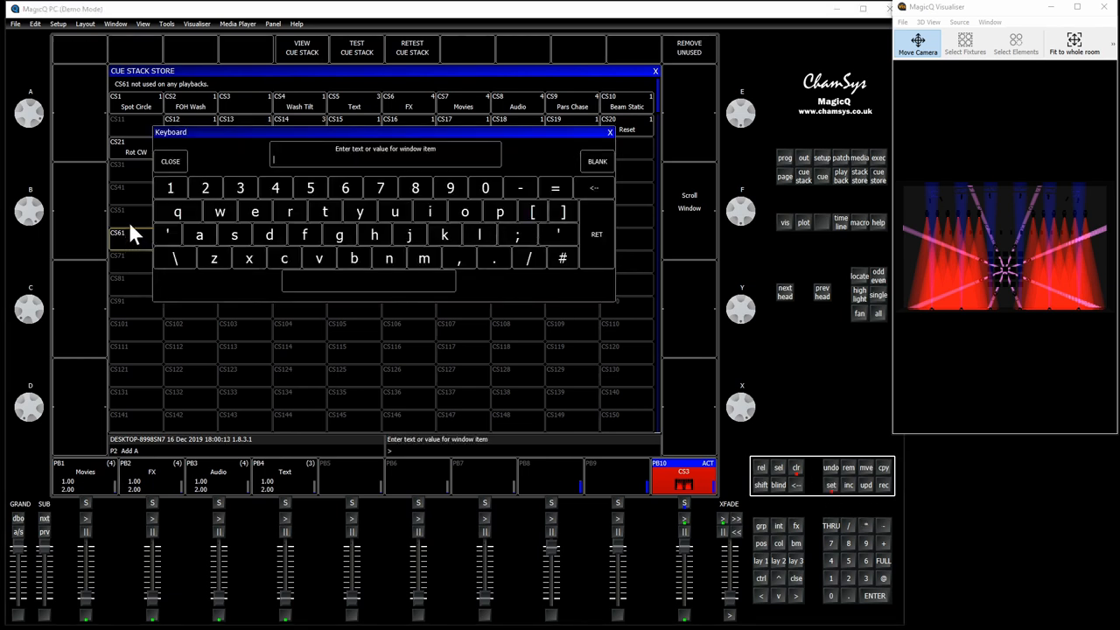
{"action": "type", "text": "col pick snap"}
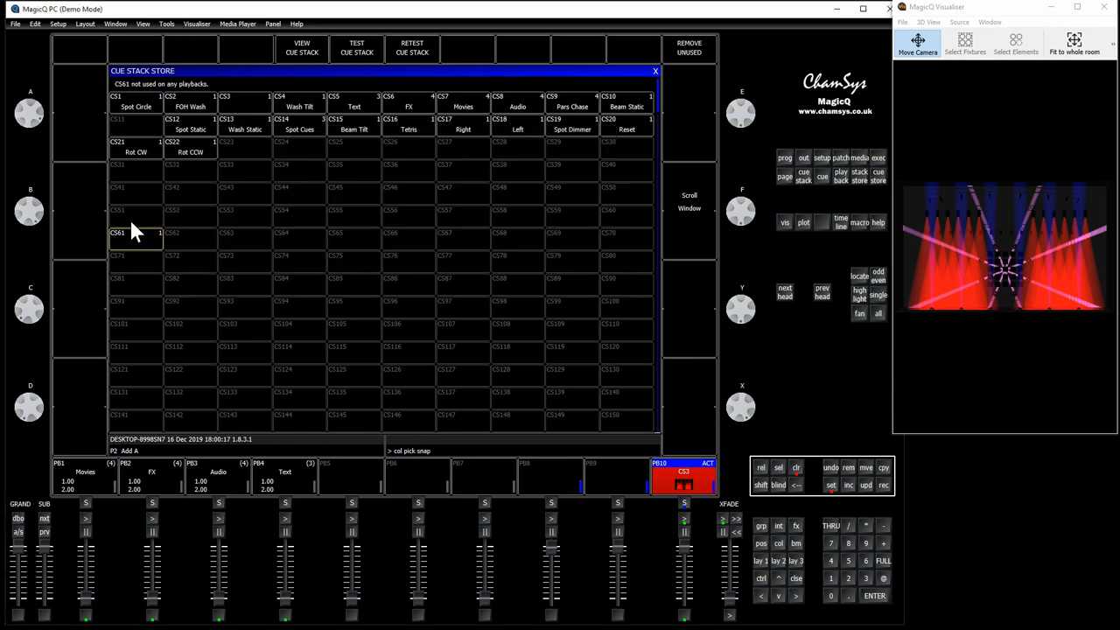
{"action": "left_click", "coordinate": [131, 236]}
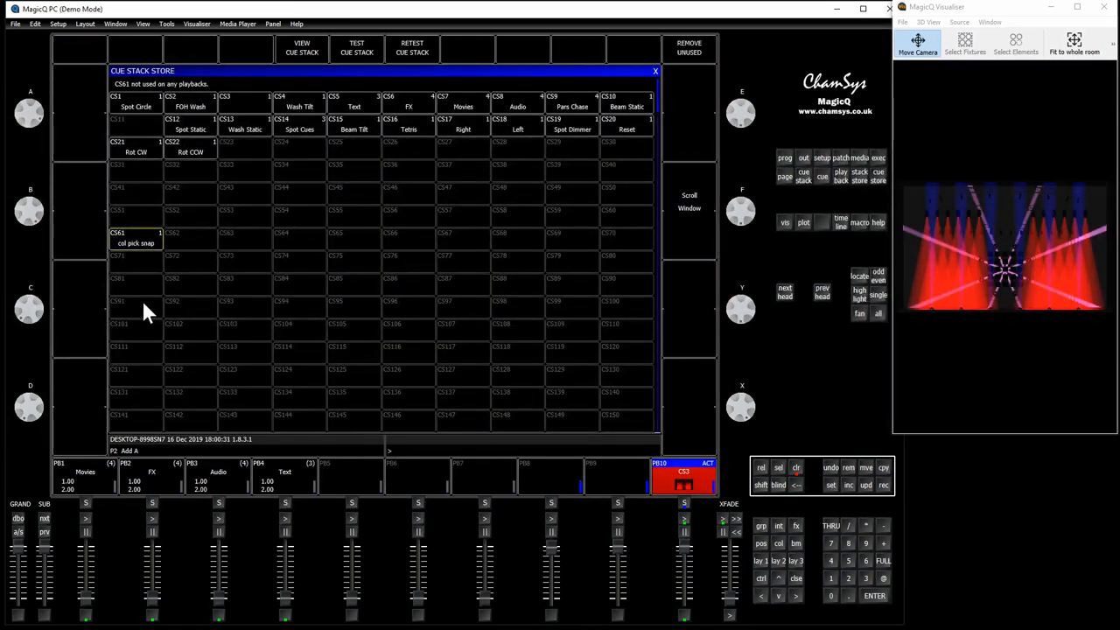
{"action": "mouse_move", "coordinate": [698, 251]}
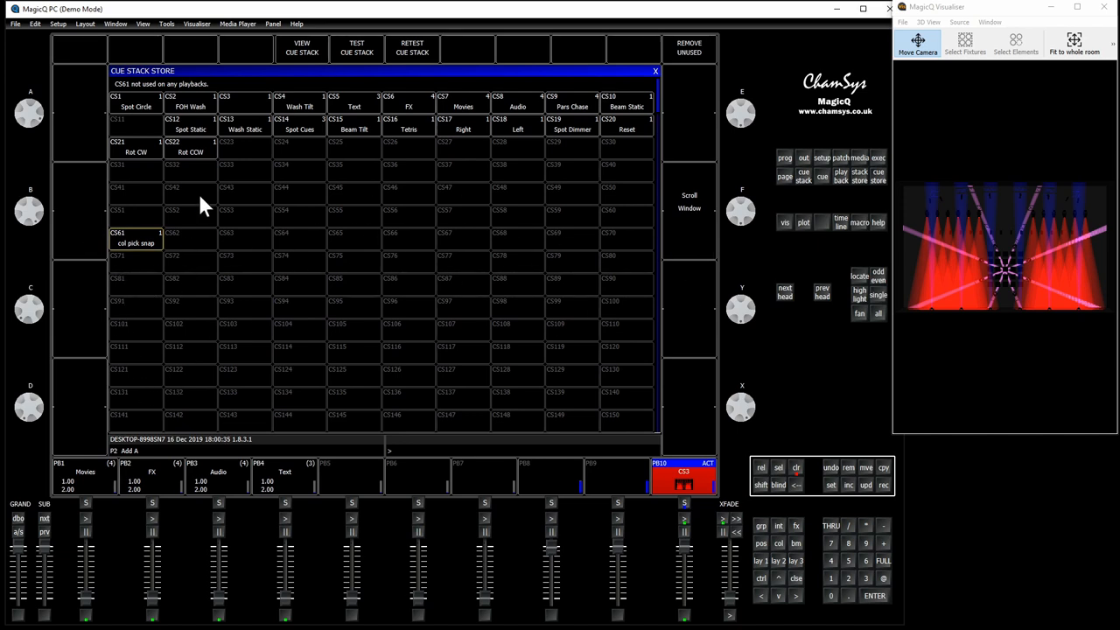
{"action": "mouse_move", "coordinate": [937, 140]}
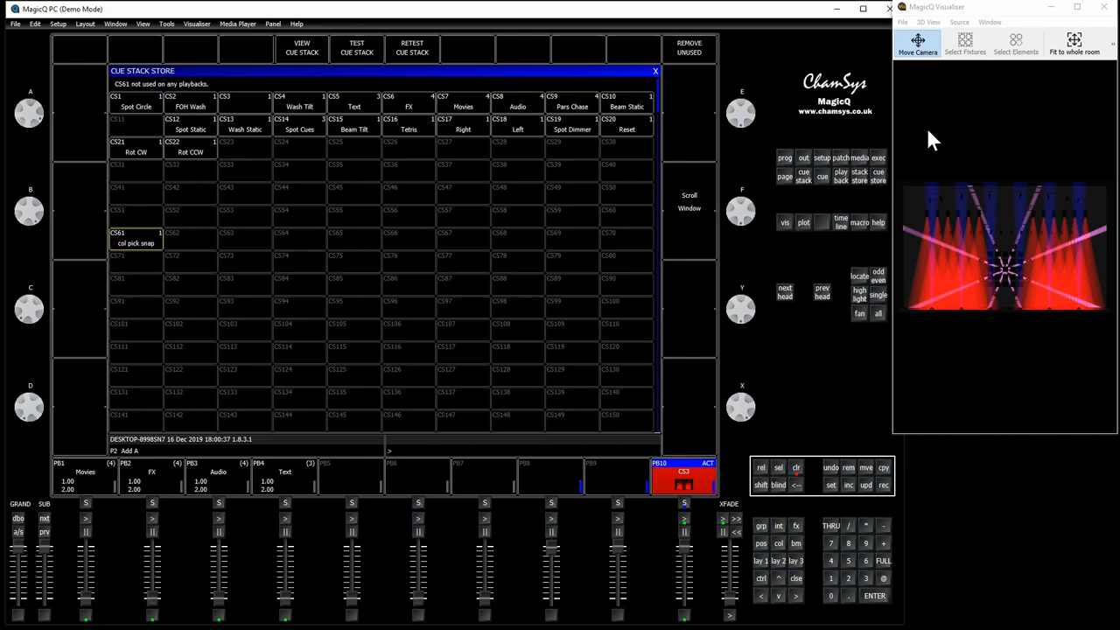
{"action": "mouse_move", "coordinate": [881, 166]}
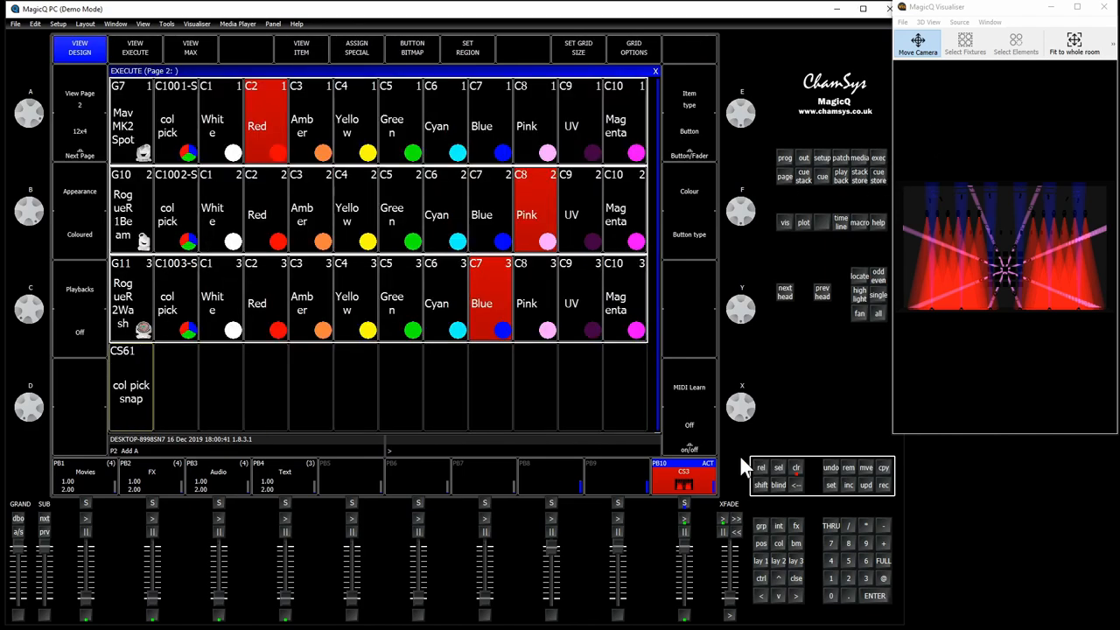
Activate the CS61 'col pick snap' stack on execute page 2 and try a colour.
{"action": "left_click", "coordinate": [132, 392]}
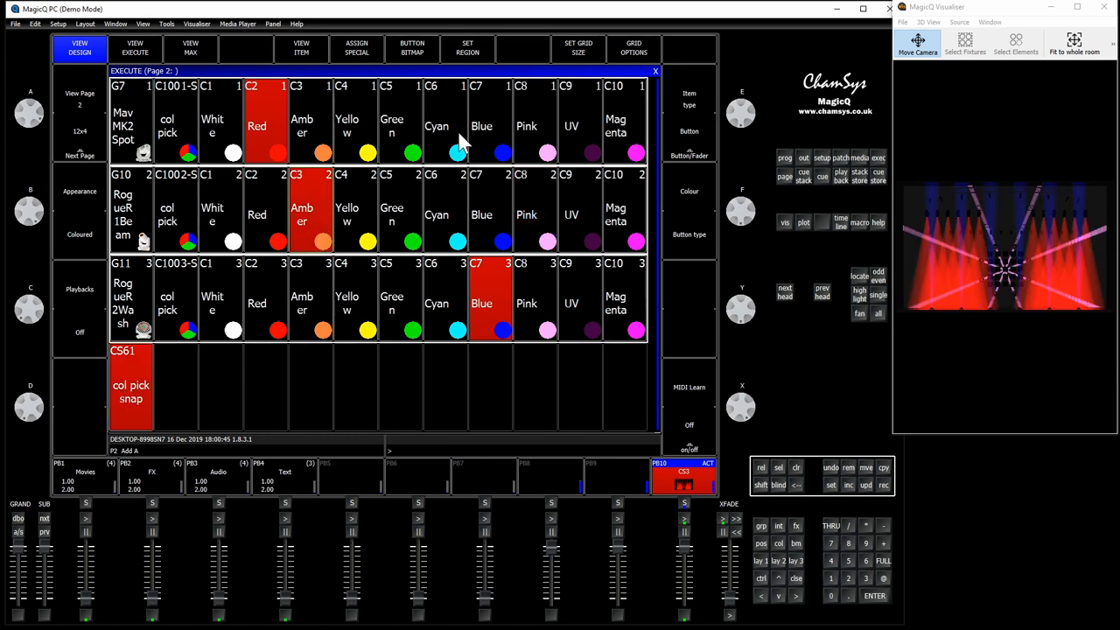
{"action": "left_click", "coordinate": [438, 122]}
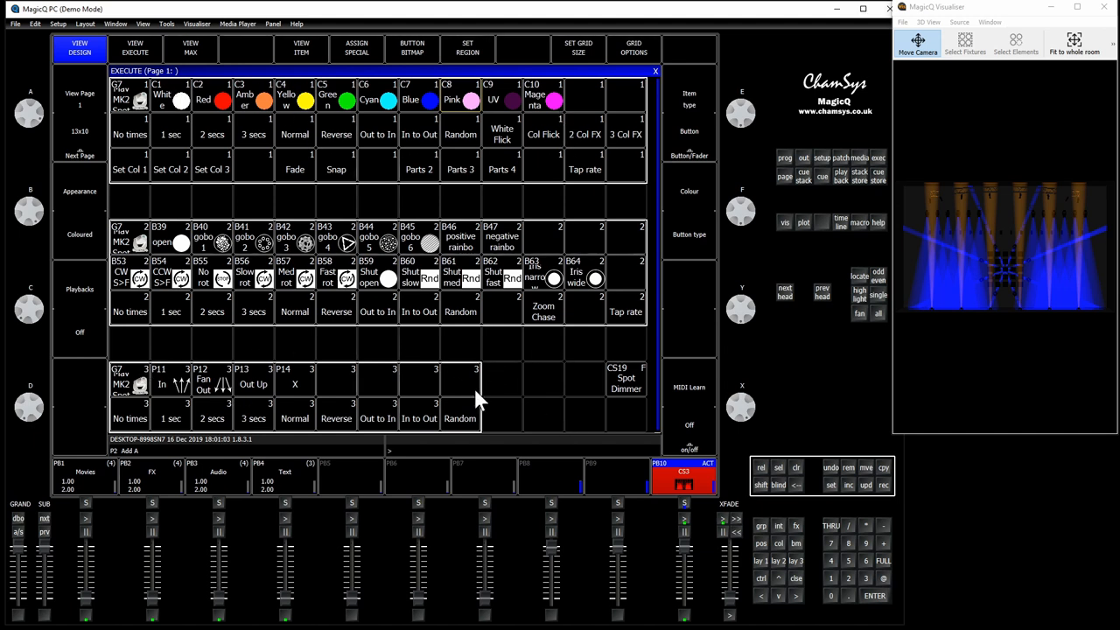
{"action": "mouse_move", "coordinate": [614, 145]}
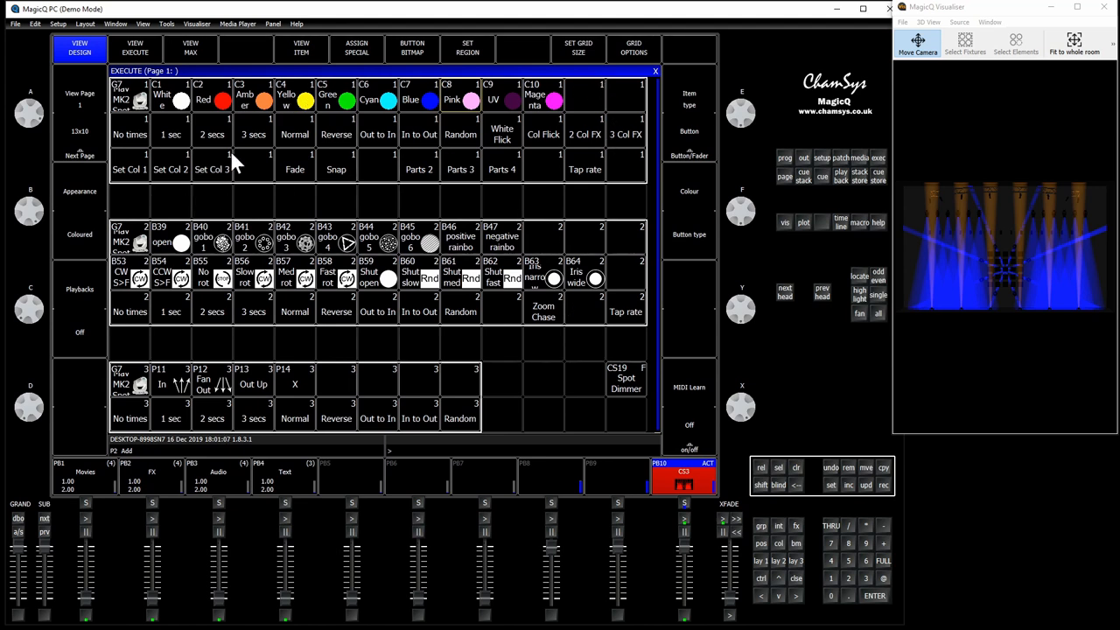
{"action": "mouse_move", "coordinate": [862, 184]}
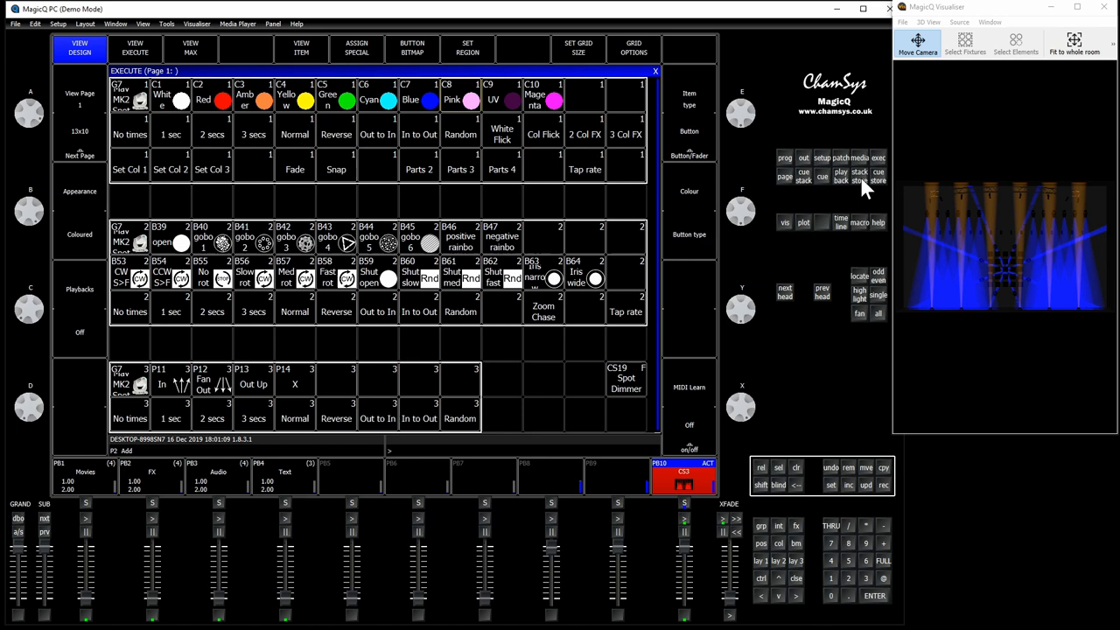
{"action": "mouse_move", "coordinate": [812, 177]}
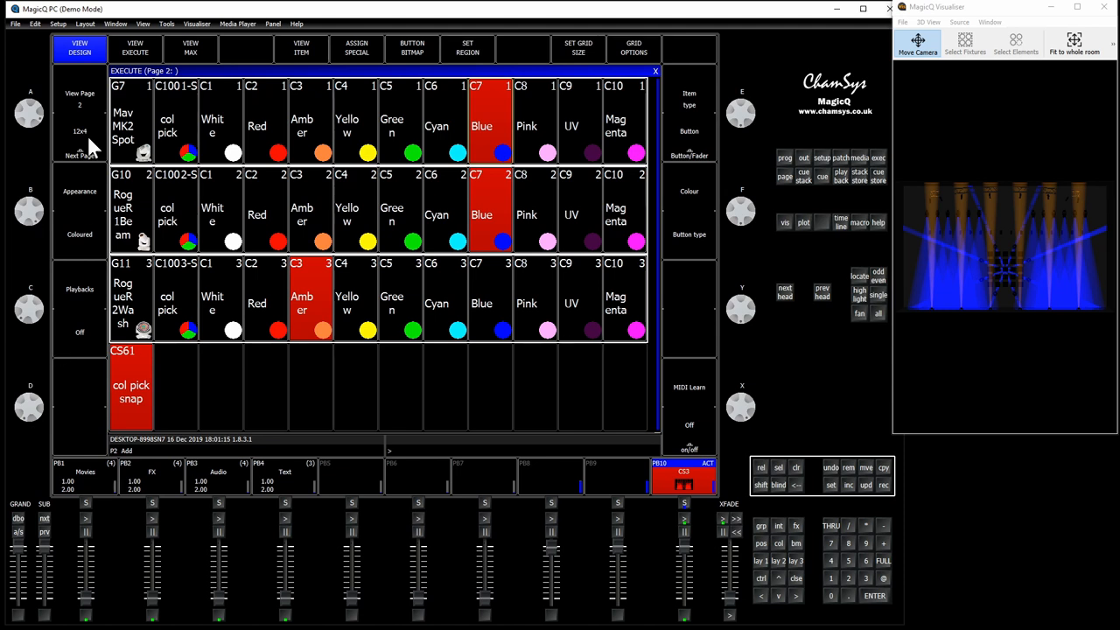
{"action": "mouse_move", "coordinate": [388, 279]}
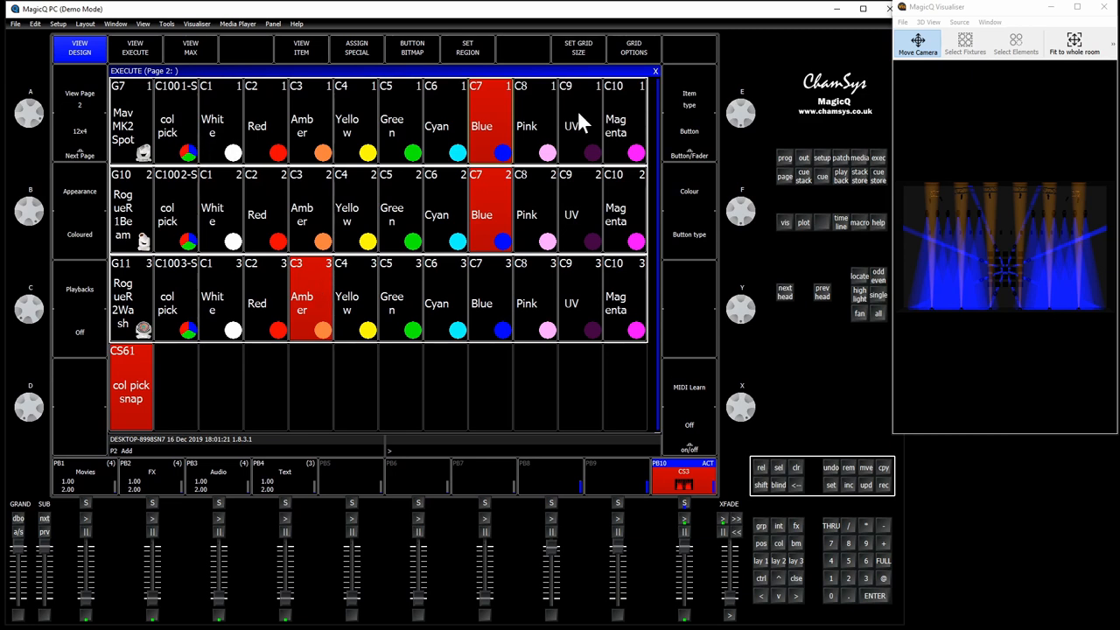
{"action": "mouse_move", "coordinate": [407, 170]}
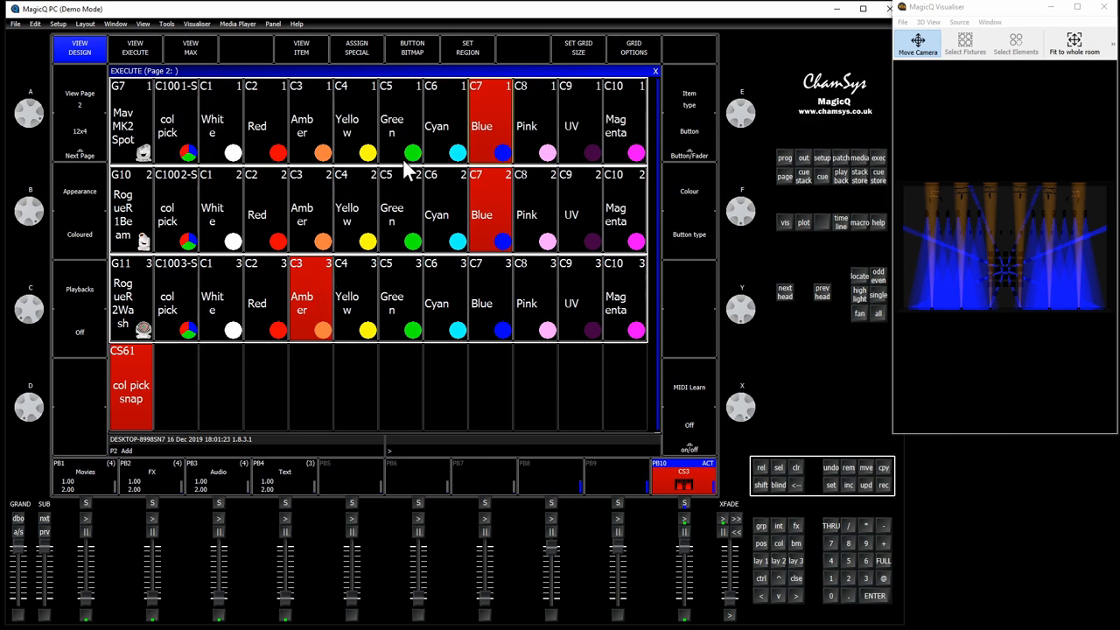
{"action": "mouse_move", "coordinate": [765, 543]}
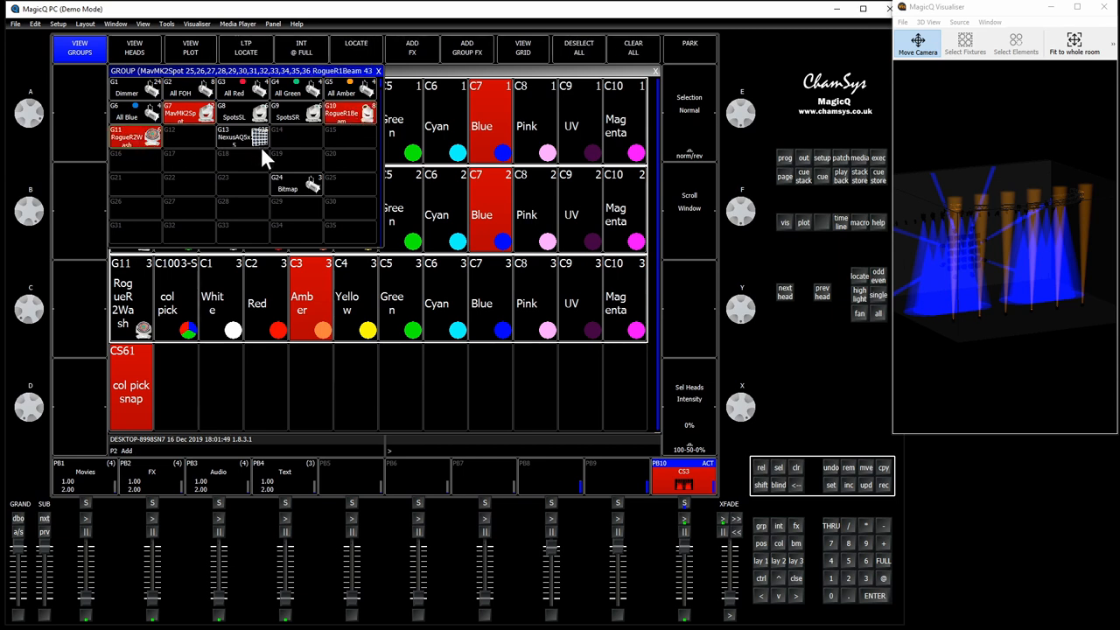
{"action": "mouse_move", "coordinate": [291, 162]}
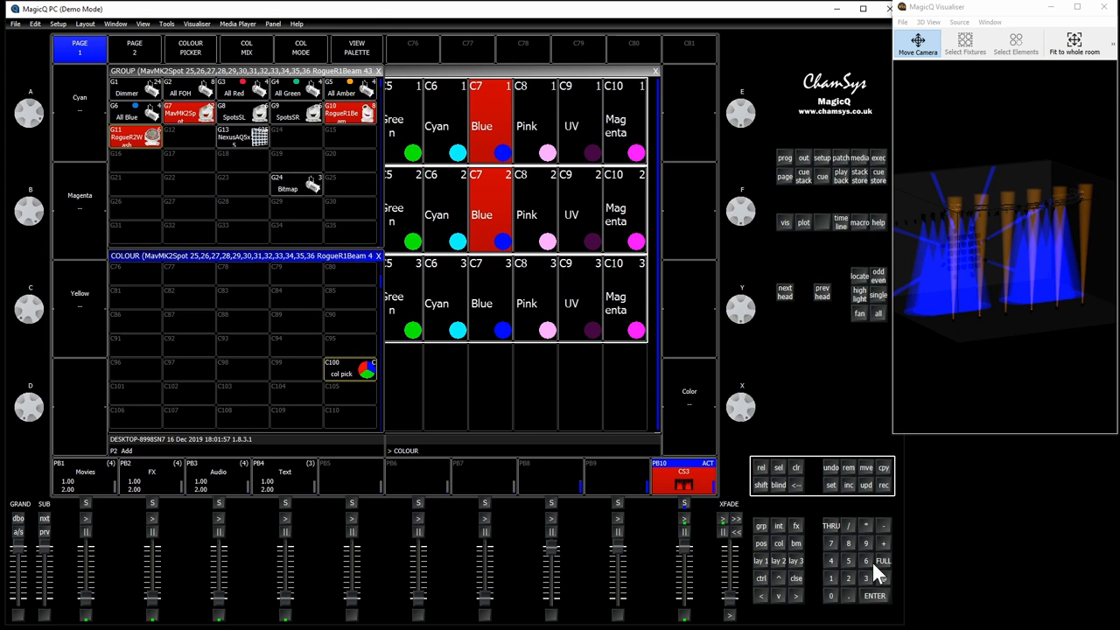
Apply palette C100 'col pick' to the three selected fixture groups.
{"action": "left_click", "coordinate": [351, 370]}
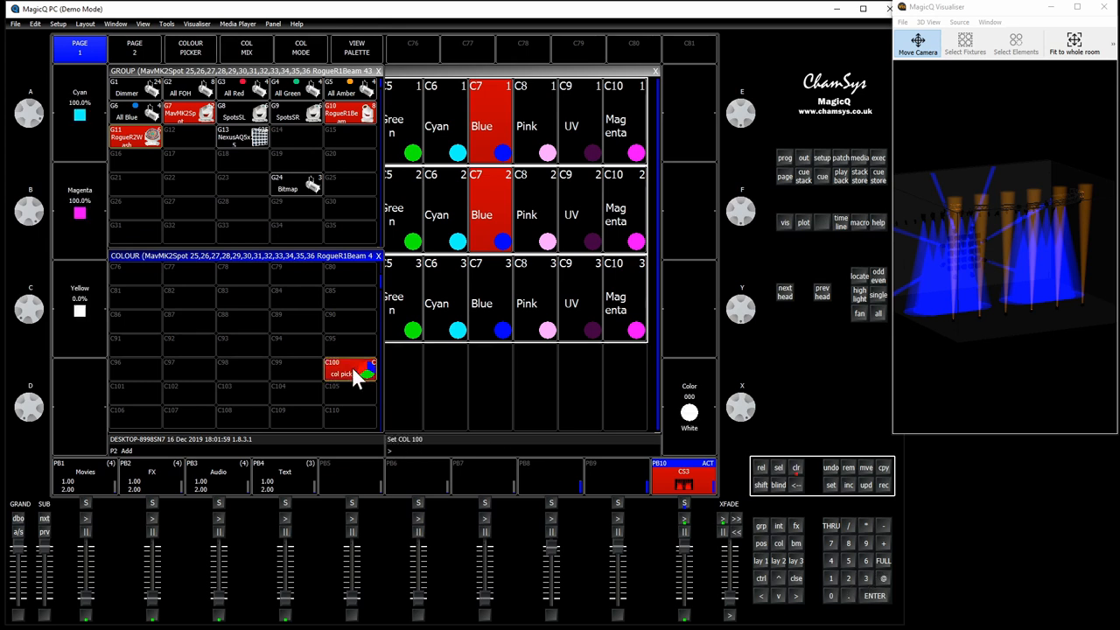
{"action": "mouse_move", "coordinate": [350, 387]}
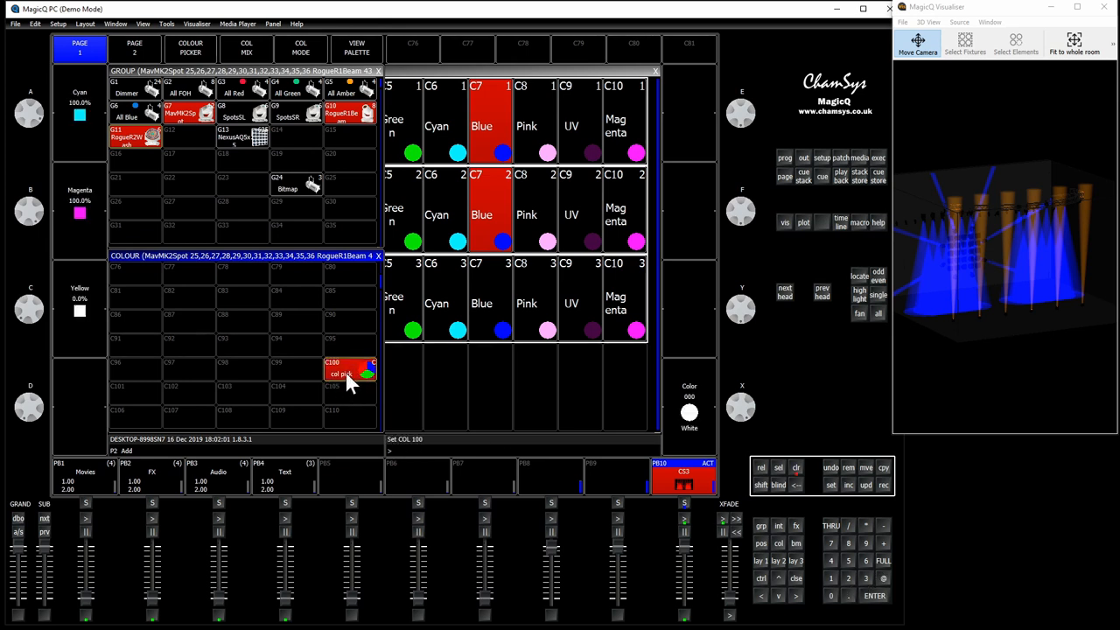
{"action": "mouse_move", "coordinate": [906, 190]}
{"action": "type", "text": "col"}
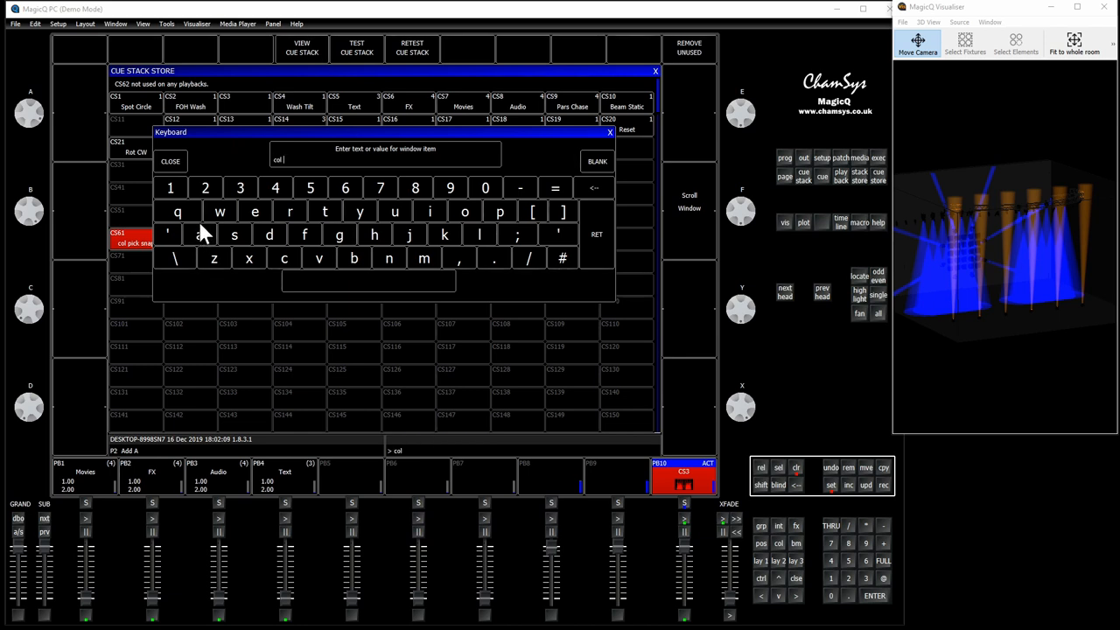
Enter 'col pick fade' as the name for cue stack CS62.
{"action": "type", "text": "pick"}
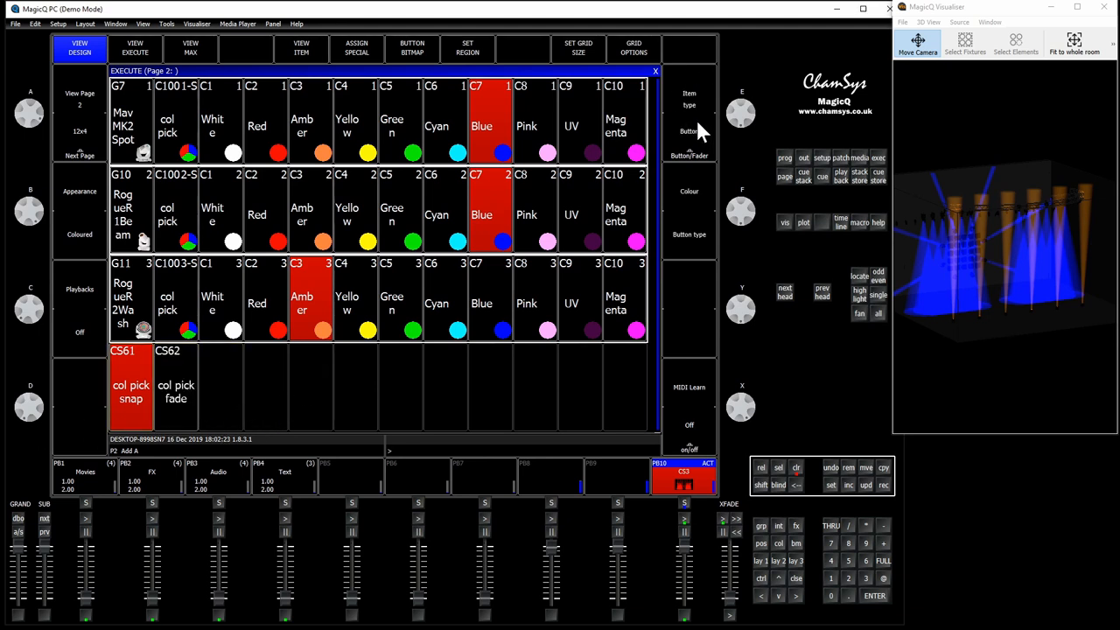
Make CS62 and CS61 solo buttons, then test yellow and blue on RogueR1Beam.
{"action": "left_click", "coordinate": [177, 381]}
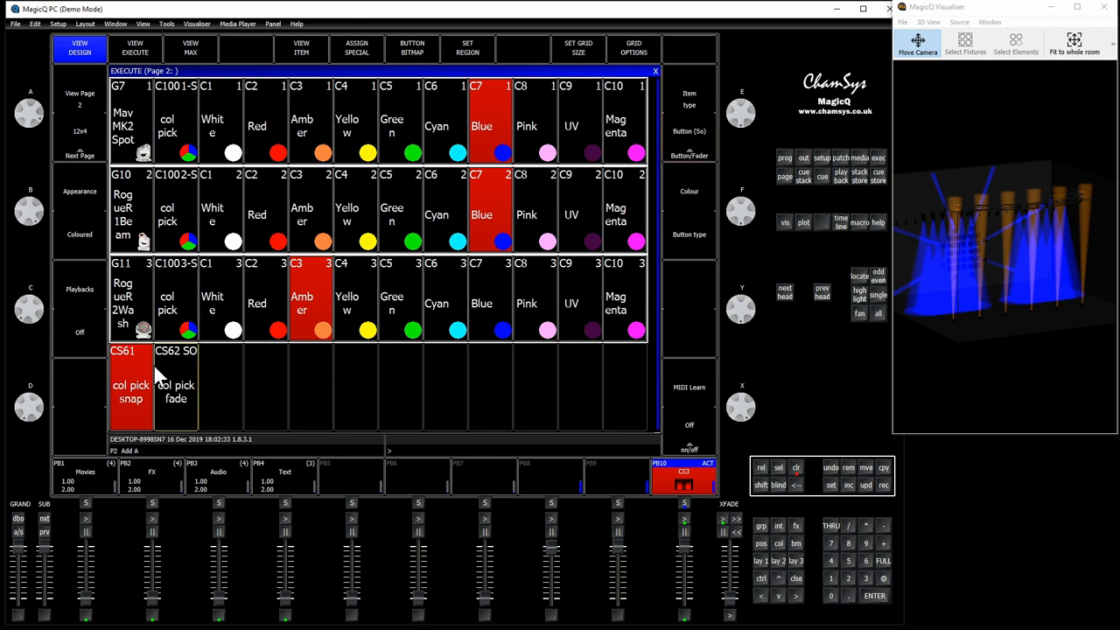
{"action": "mouse_move", "coordinate": [731, 138]}
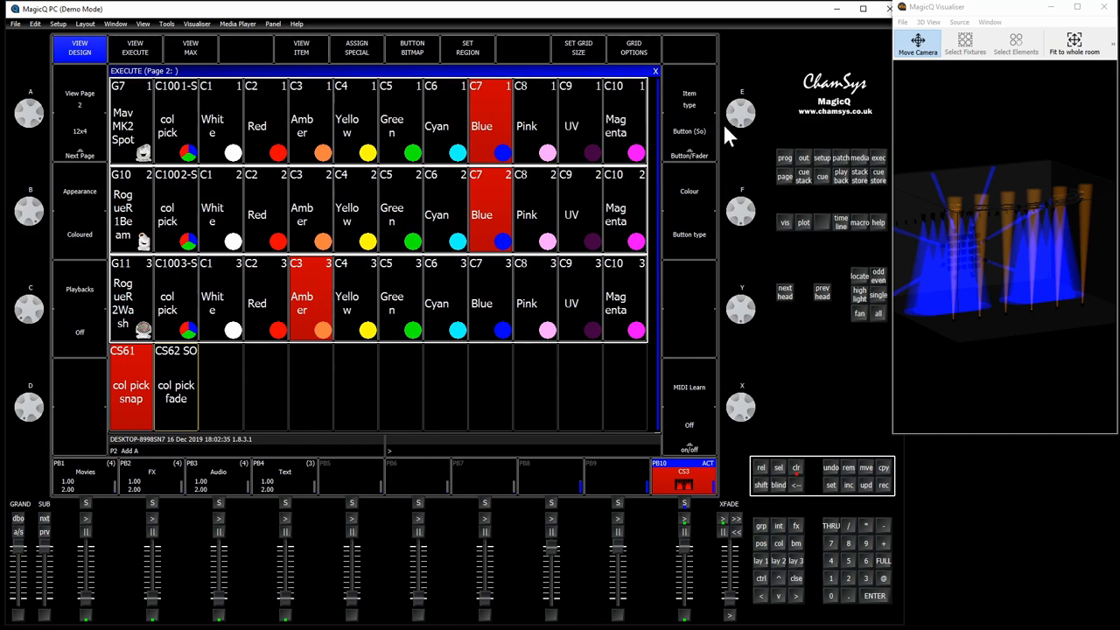
{"action": "mouse_move", "coordinate": [688, 149]}
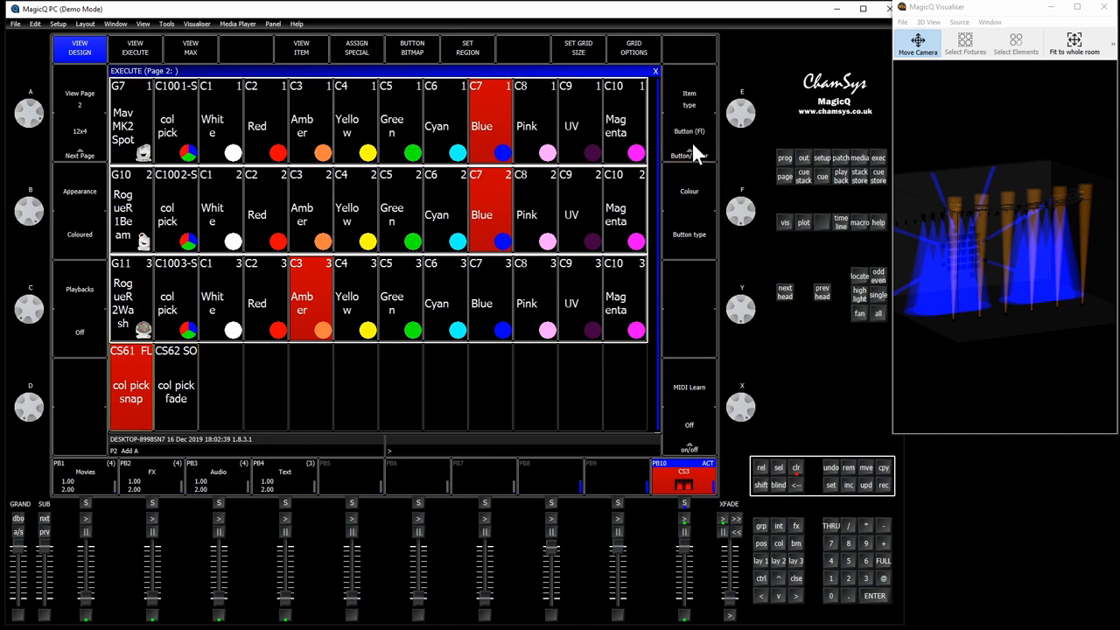
{"action": "left_click", "coordinate": [175, 390]}
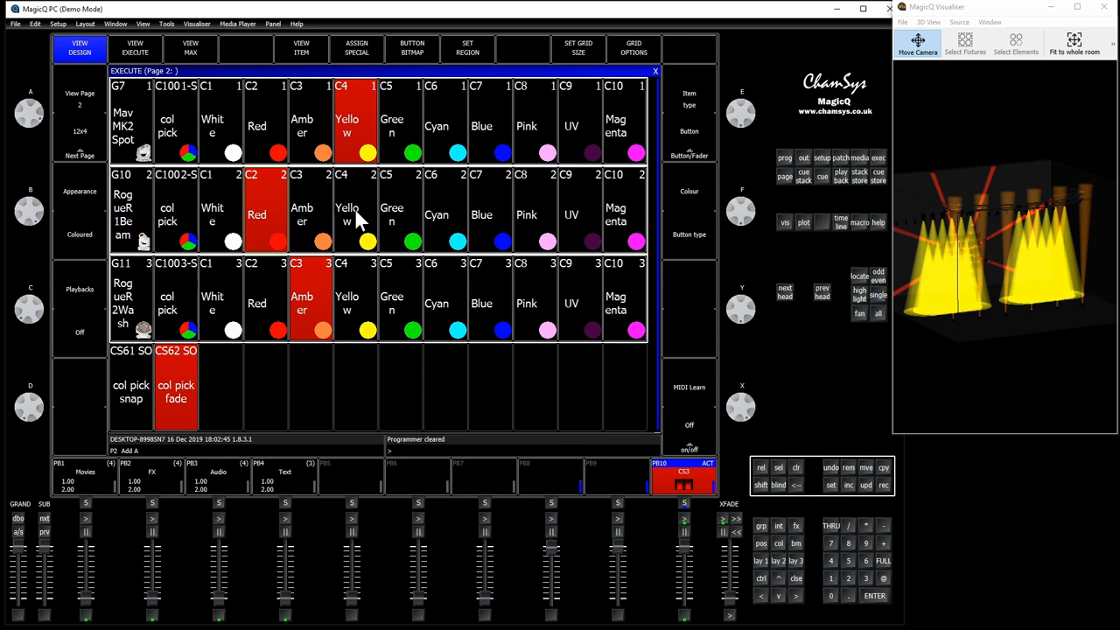
{"action": "left_click", "coordinate": [257, 306]}
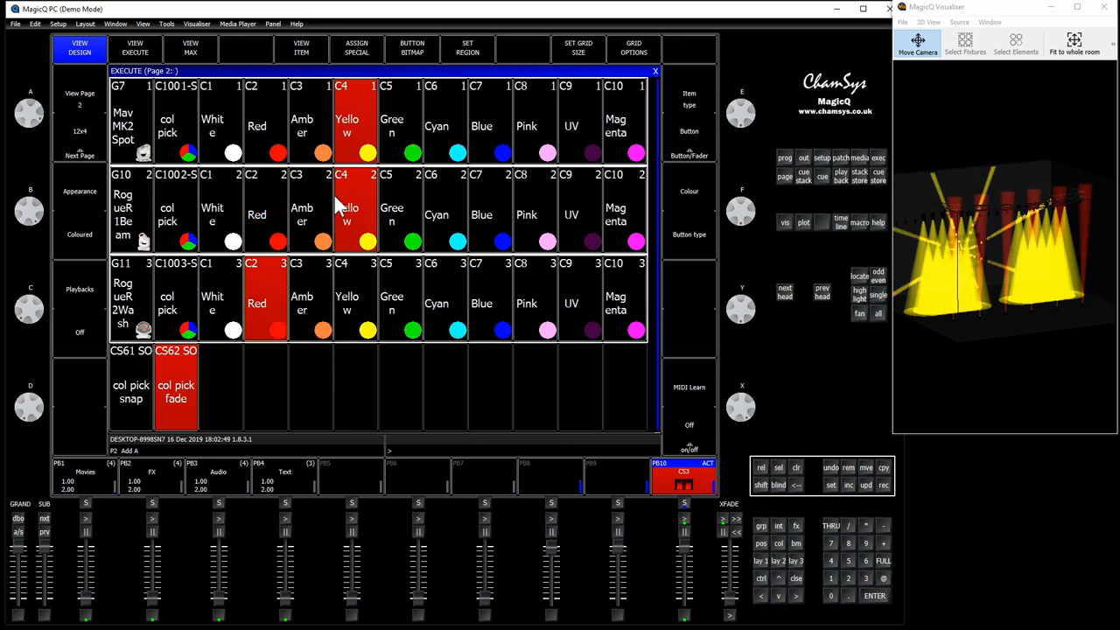
{"action": "left_click", "coordinate": [483, 215]}
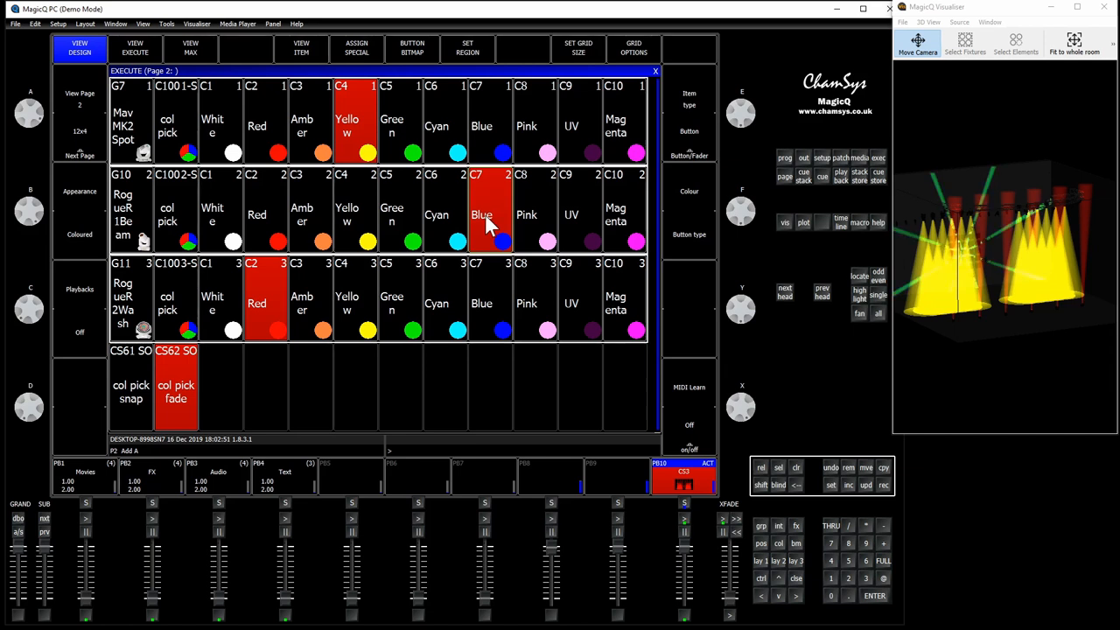
{"action": "left_click", "coordinate": [483, 122]}
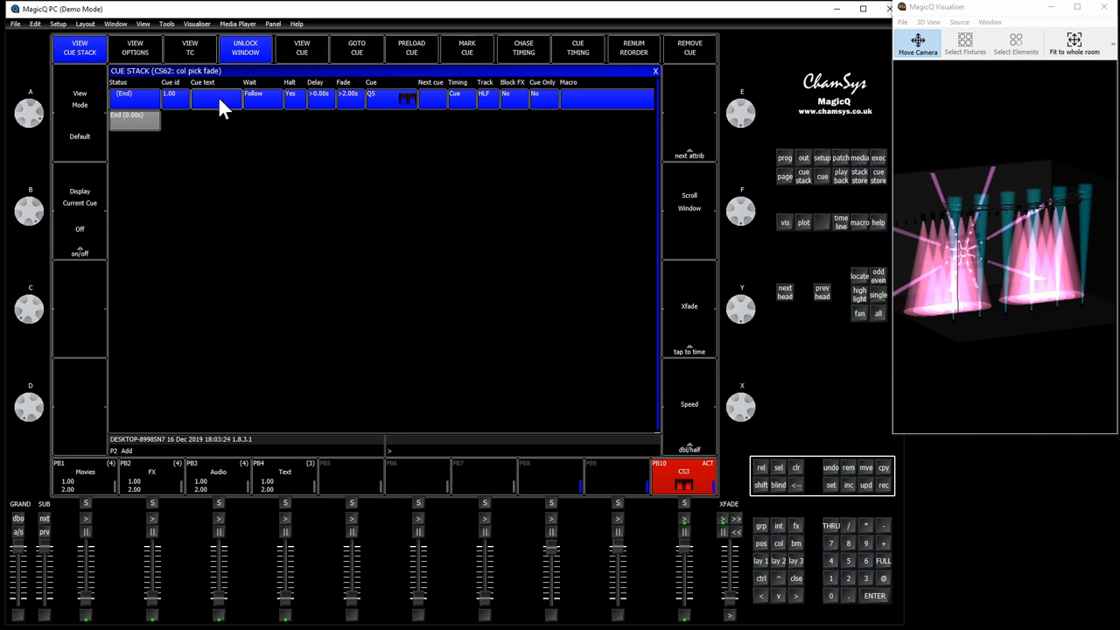
Show the Fader settings in the CS62 'col pick fade' stack options.
{"action": "left_click", "coordinate": [134, 50]}
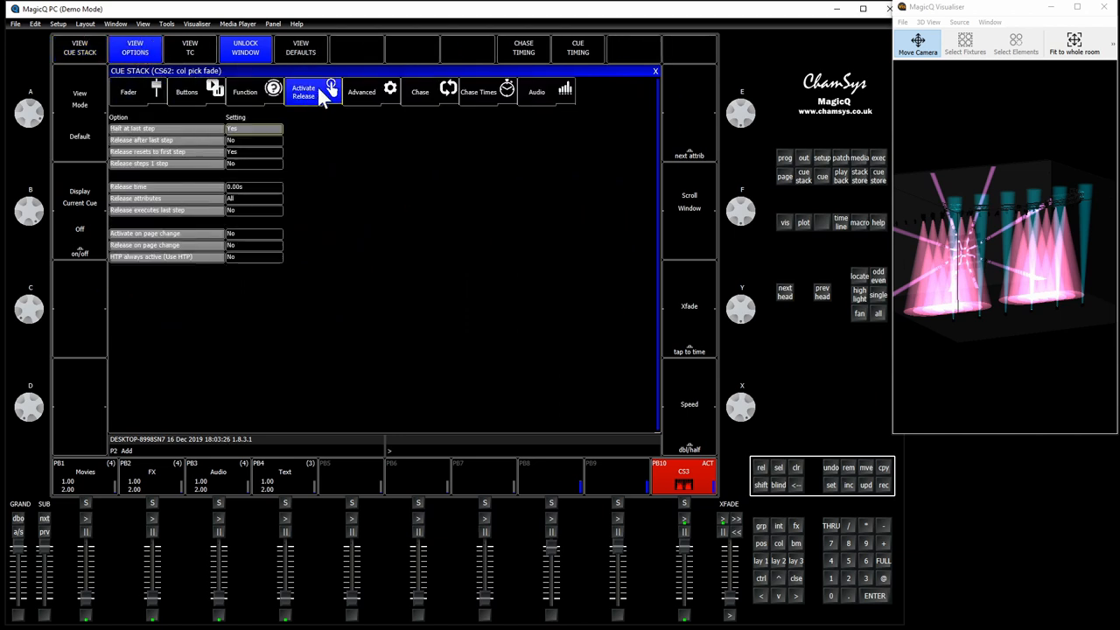
{"action": "left_click", "coordinate": [131, 91]}
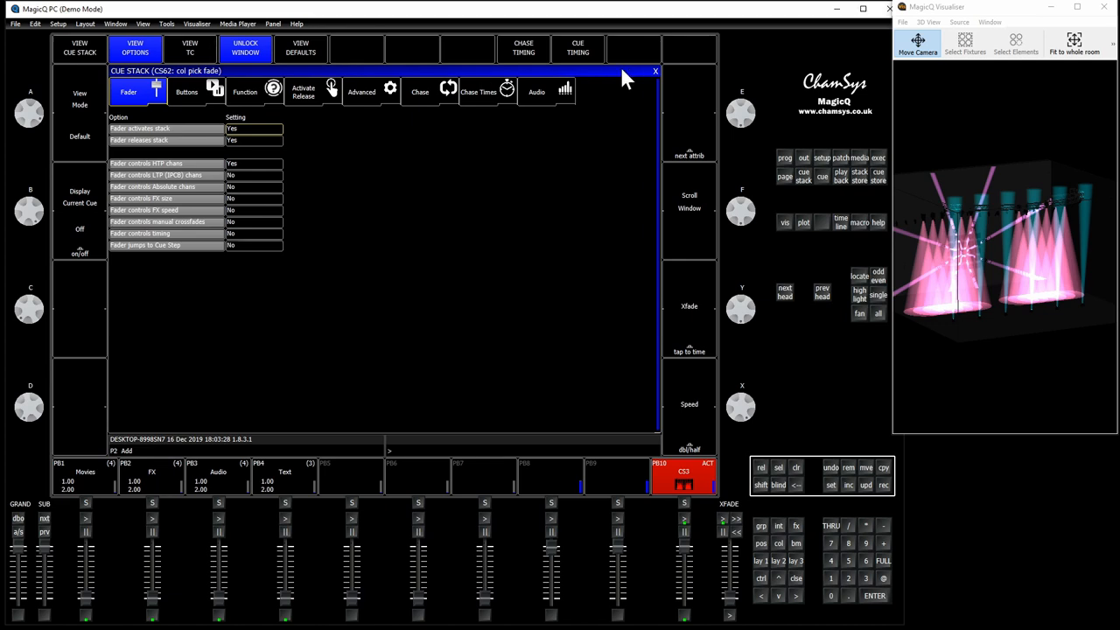